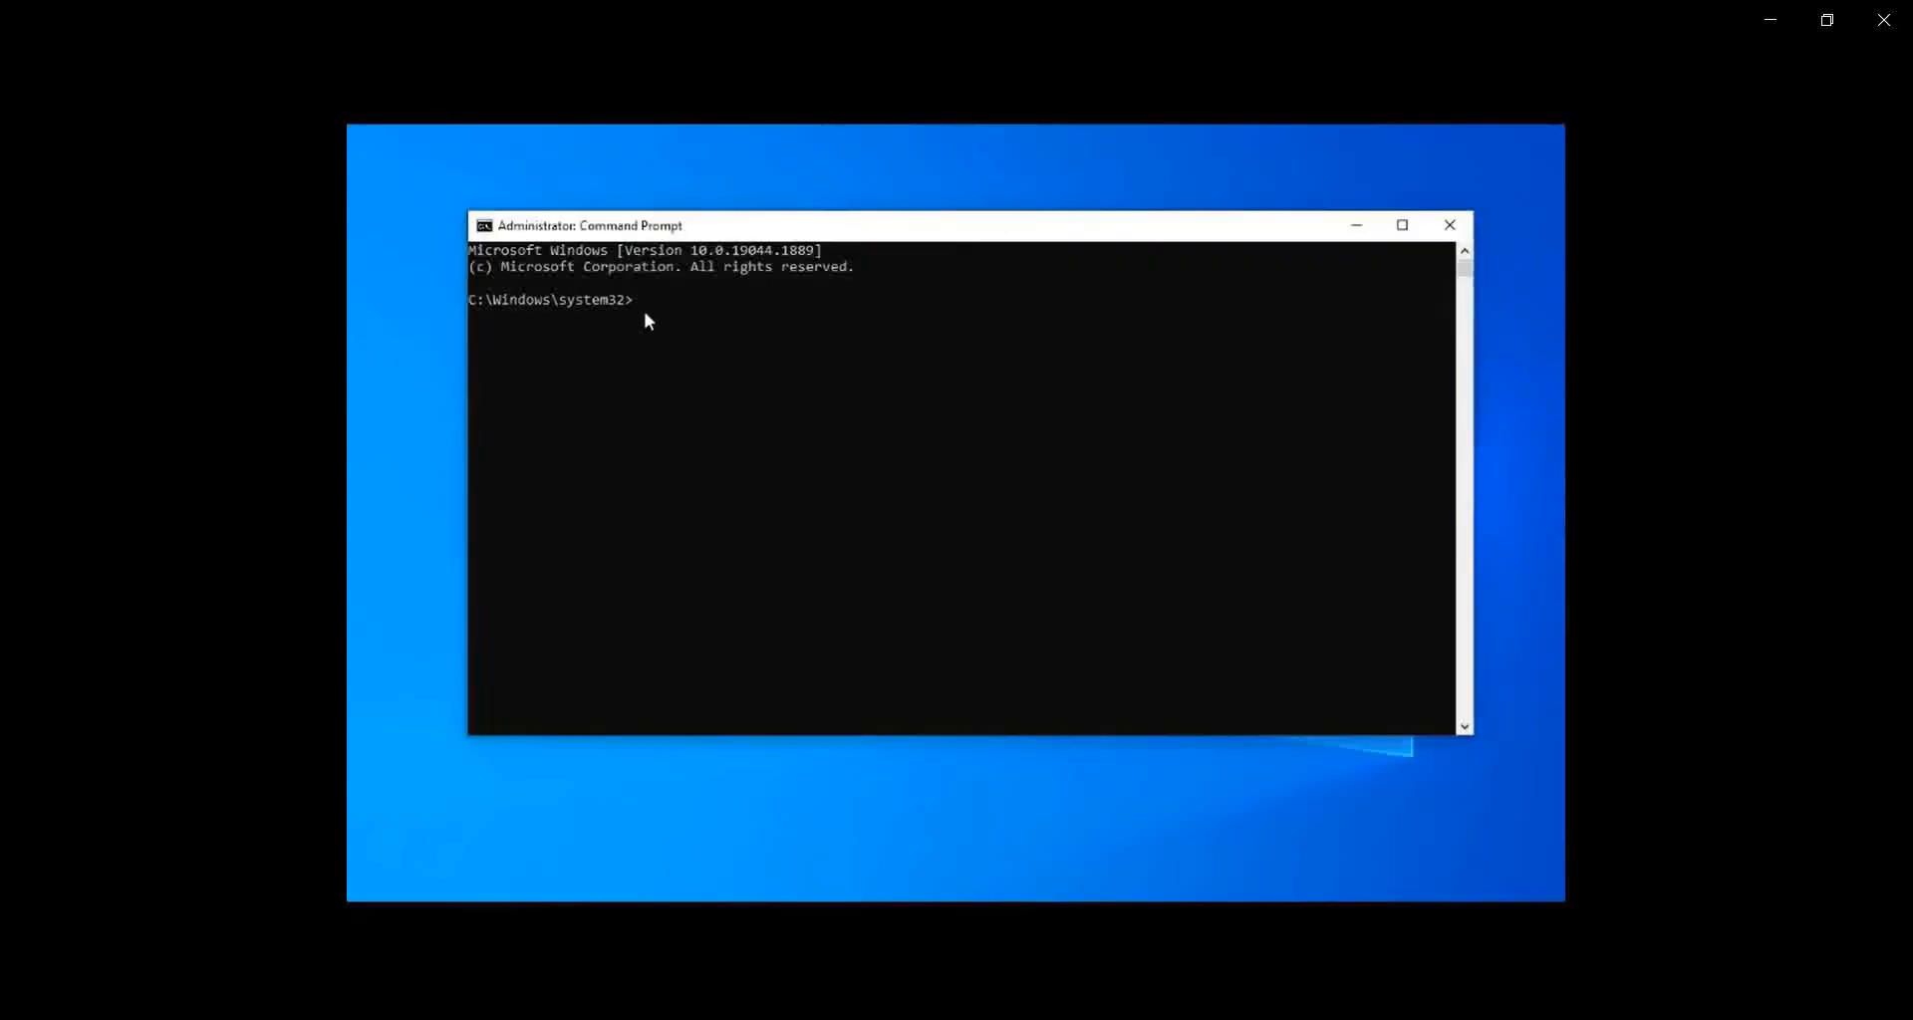
{"action": "mouse_move", "coordinate": [633, 305]}
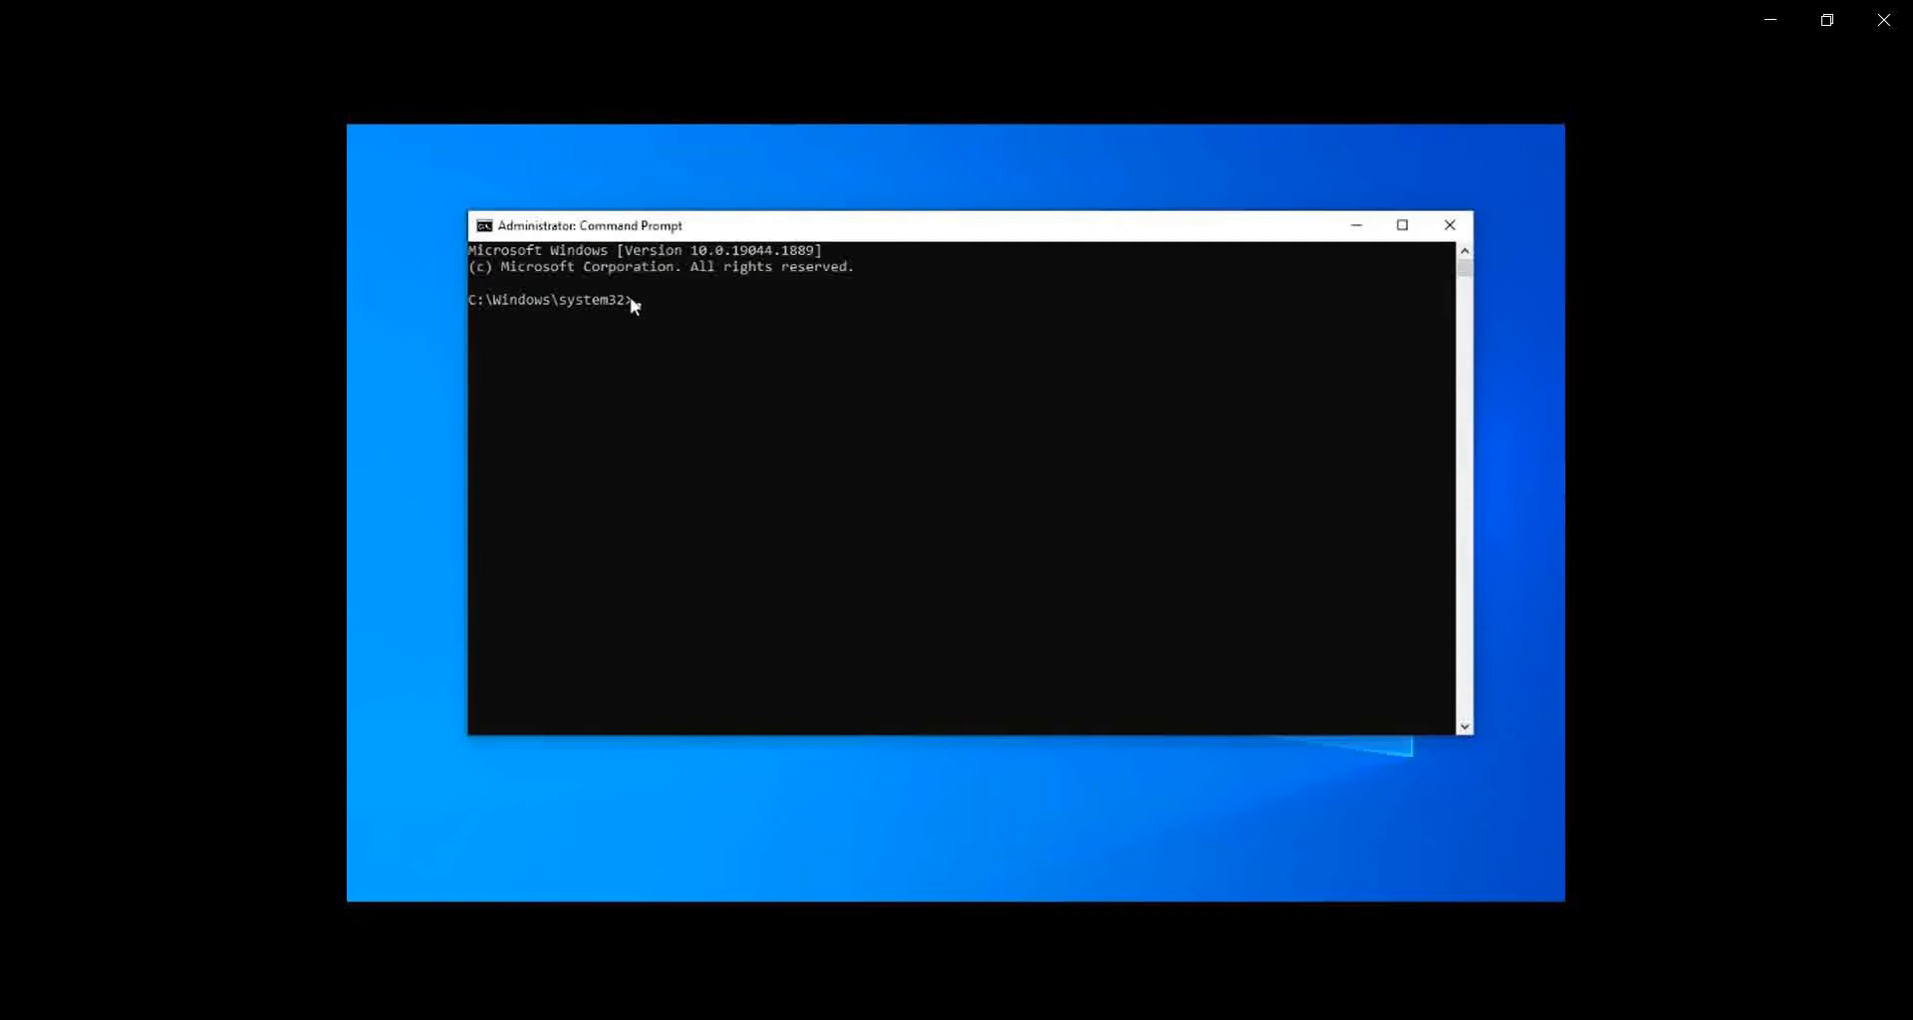
Change directory to C:\SWTOOLS\FLASH\F6JY49USA\ with cd
{"action": "type", "text": "cd C"}
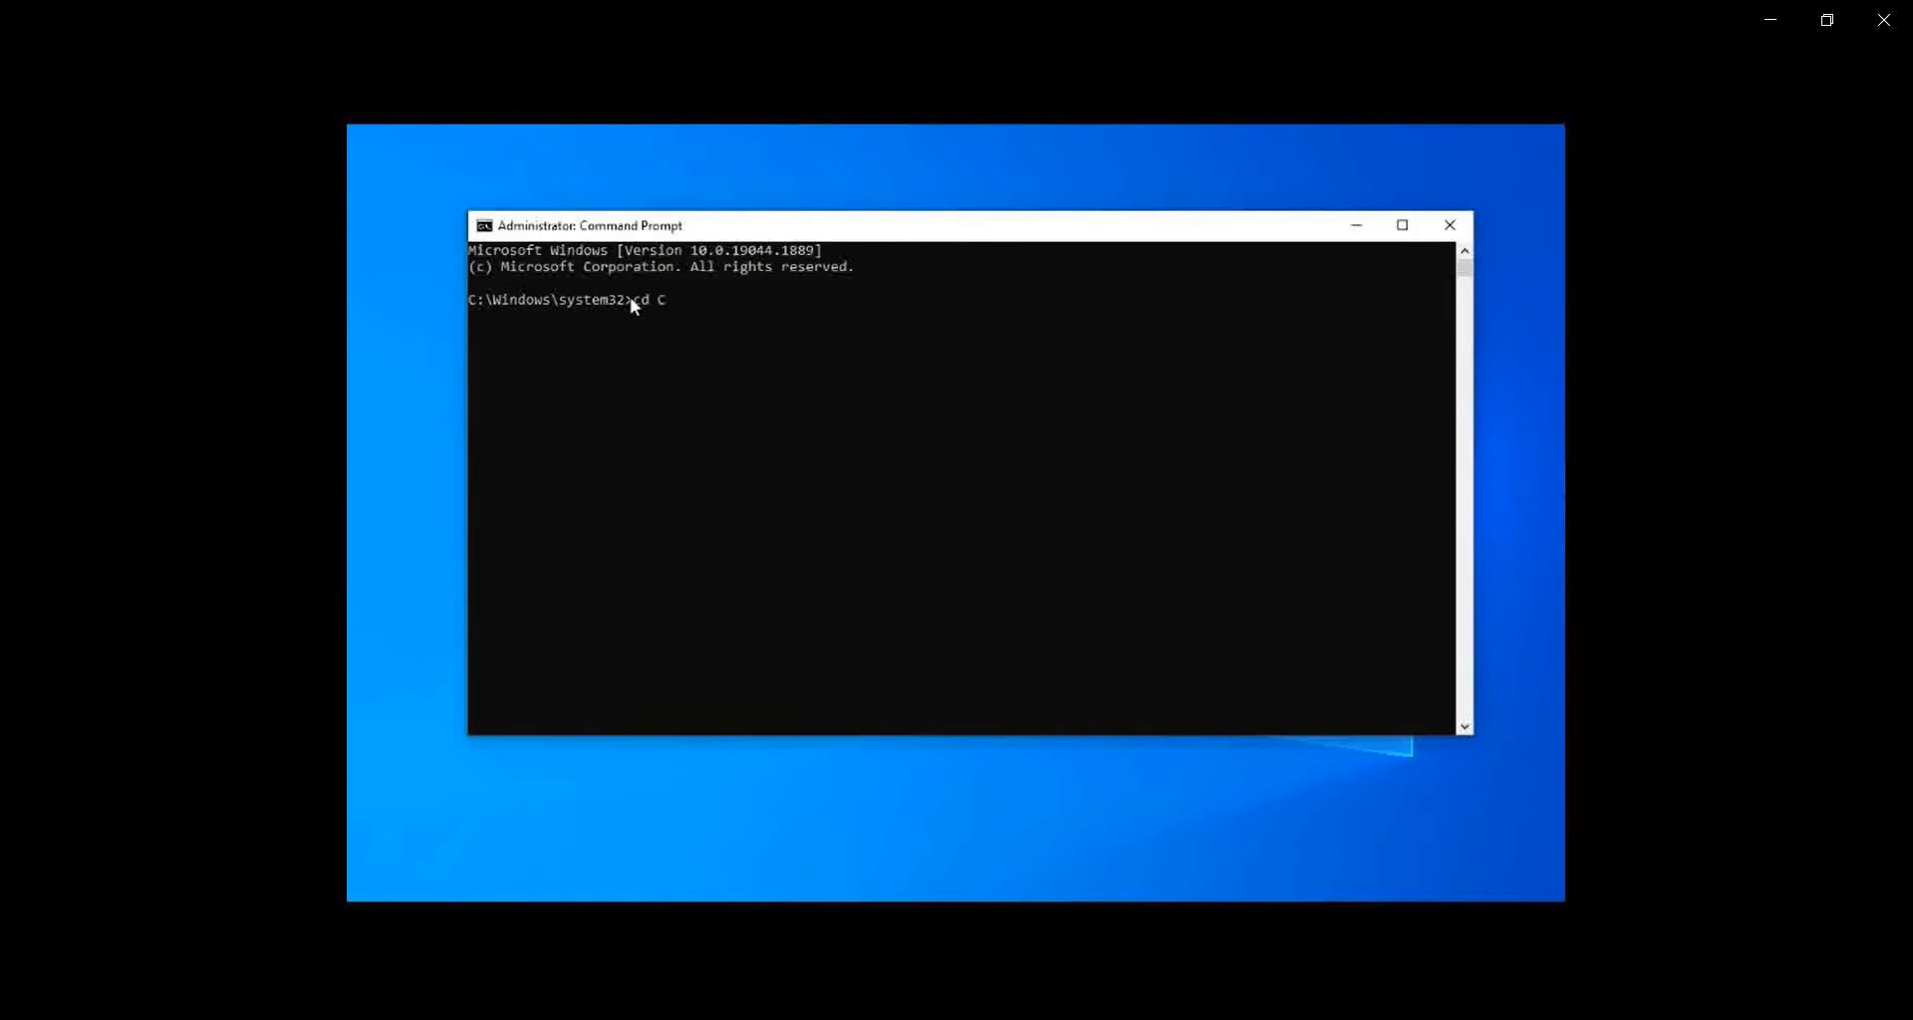
{"action": "type", "text": ":\\"}
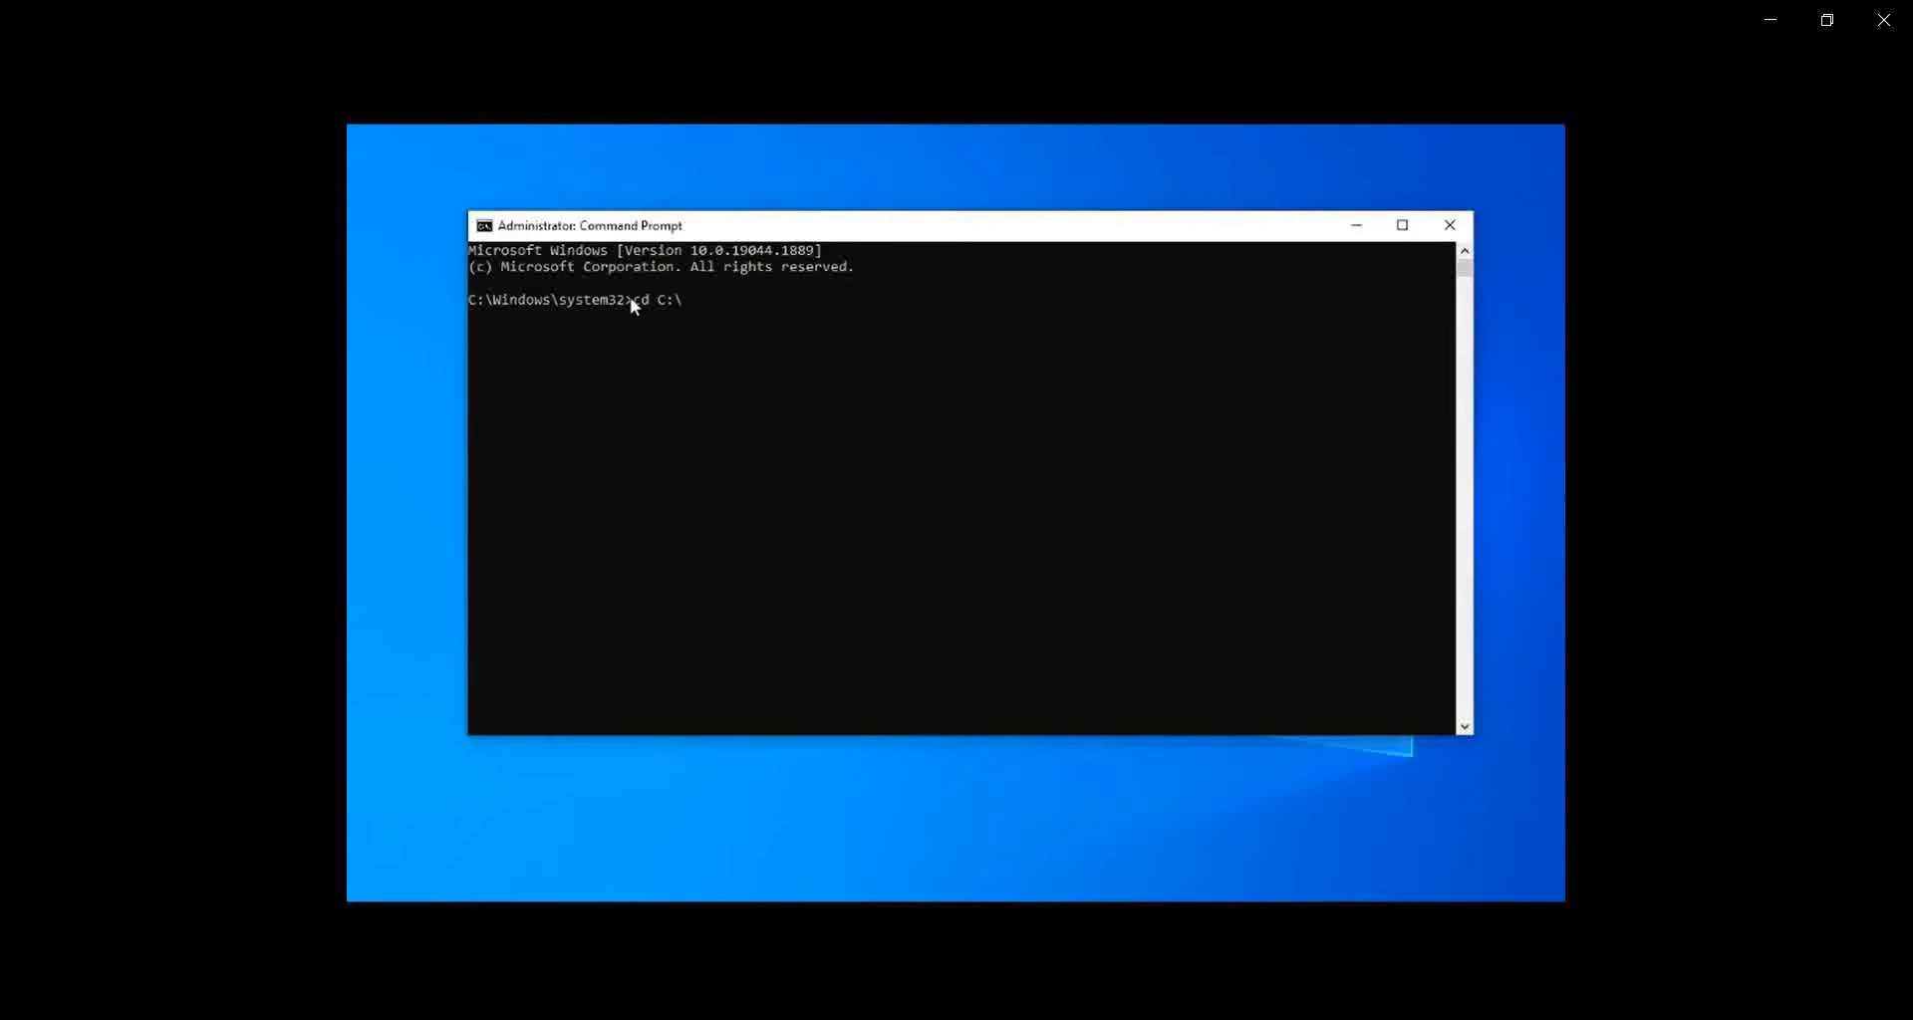
{"action": "type", "text": "SWTOO"}
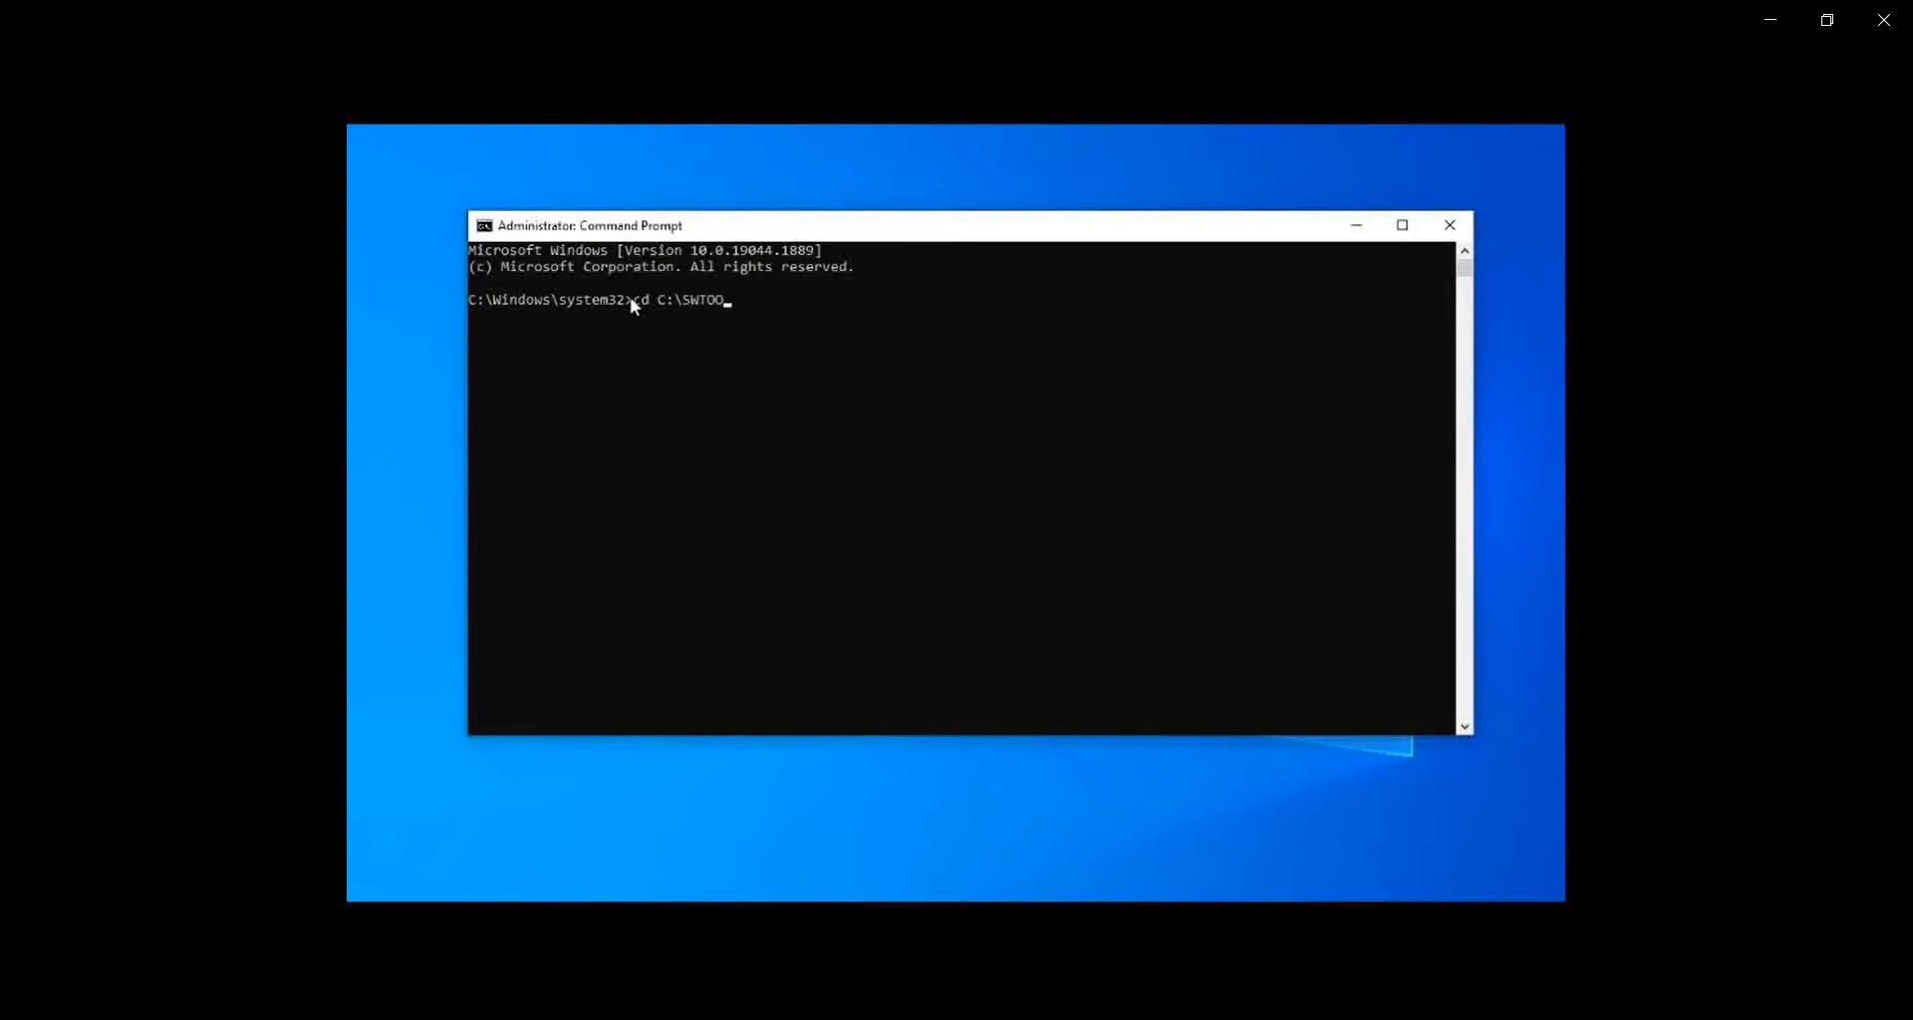
{"action": "type", "text": "LS\\"}
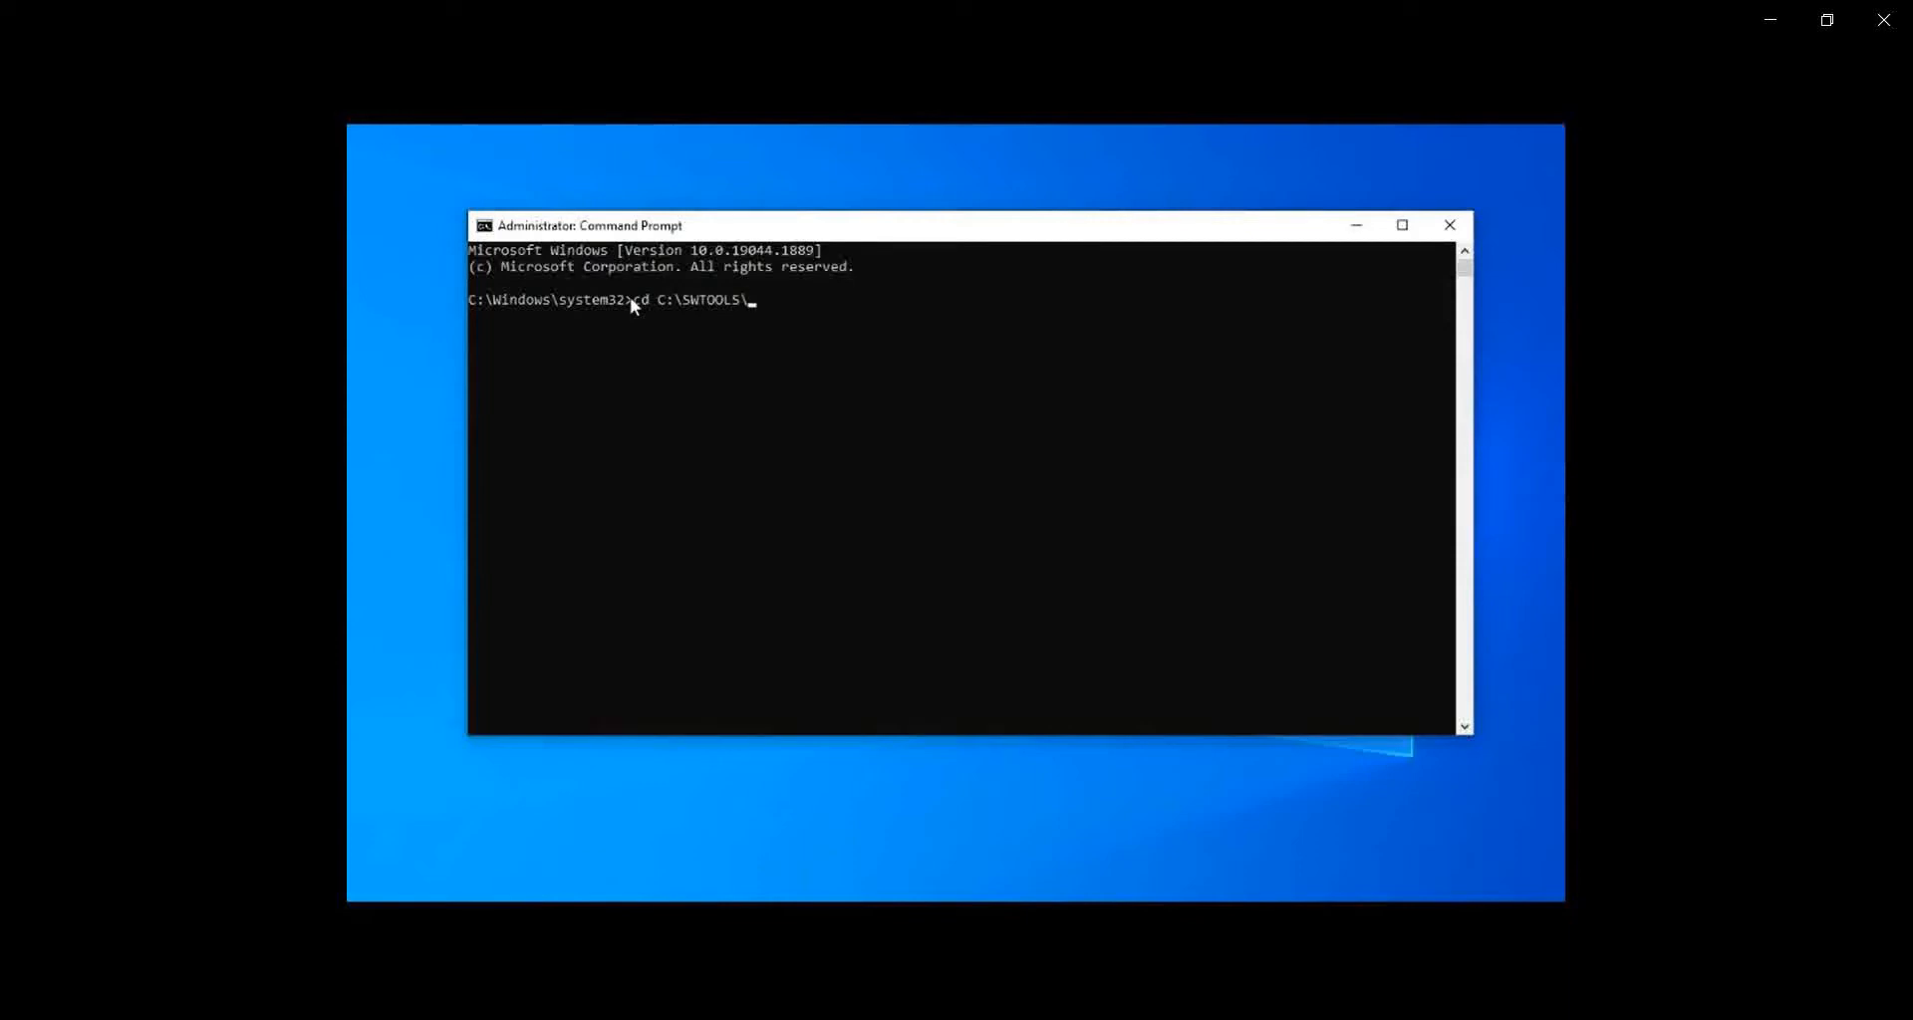
{"action": "type", "text": "FLASH"}
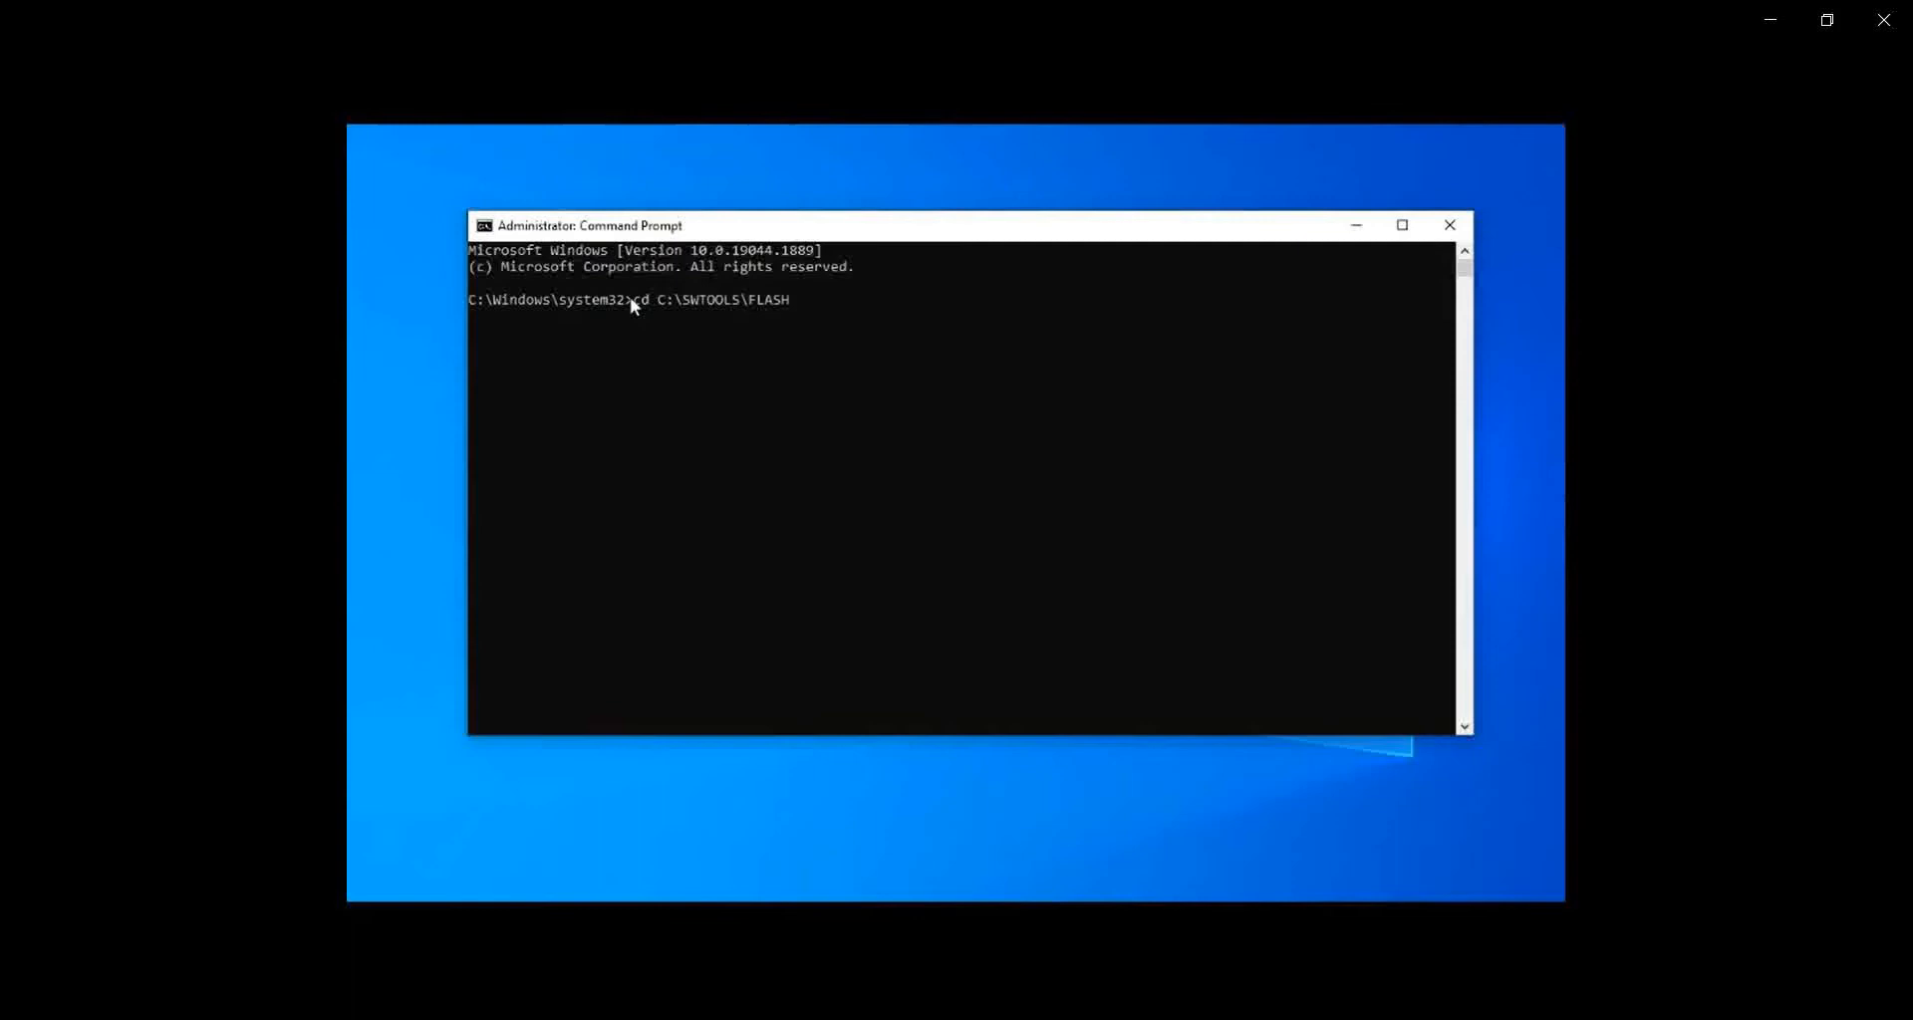
{"action": "type", "text": "\\F6JY"}
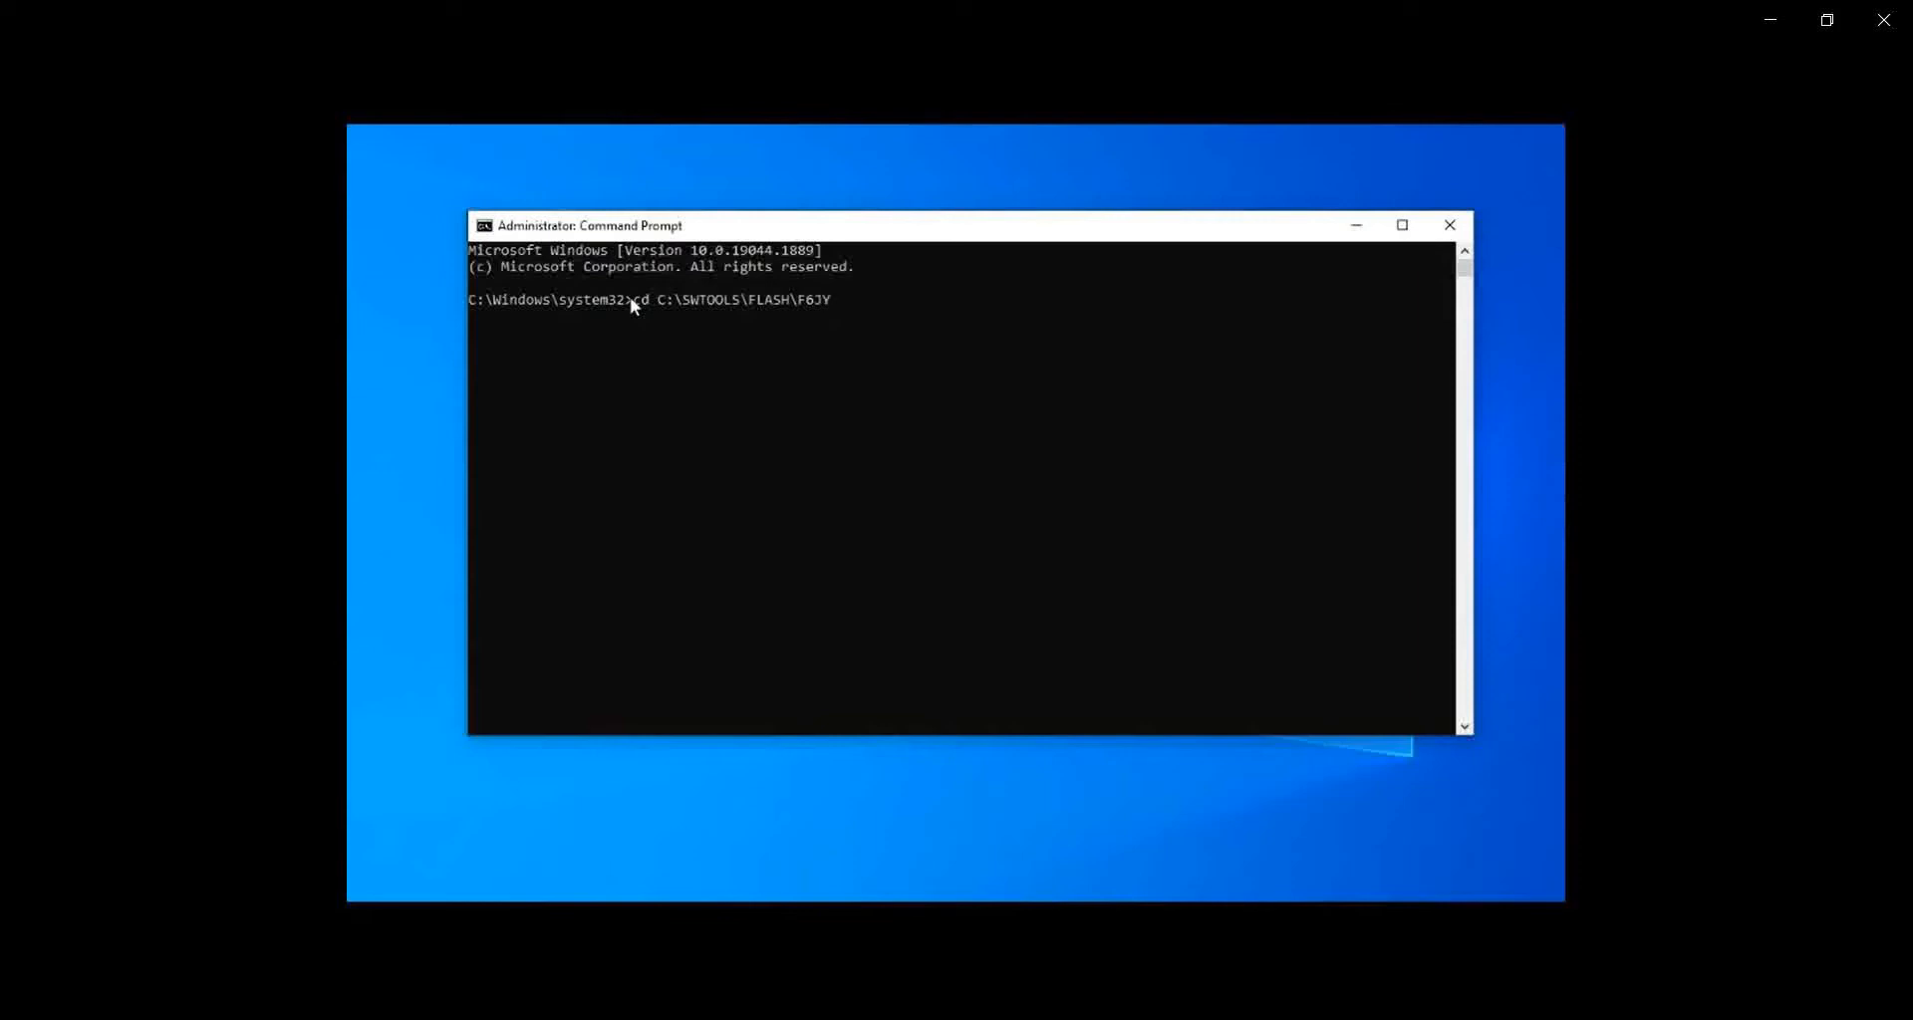
{"action": "type", "text": "49US"}
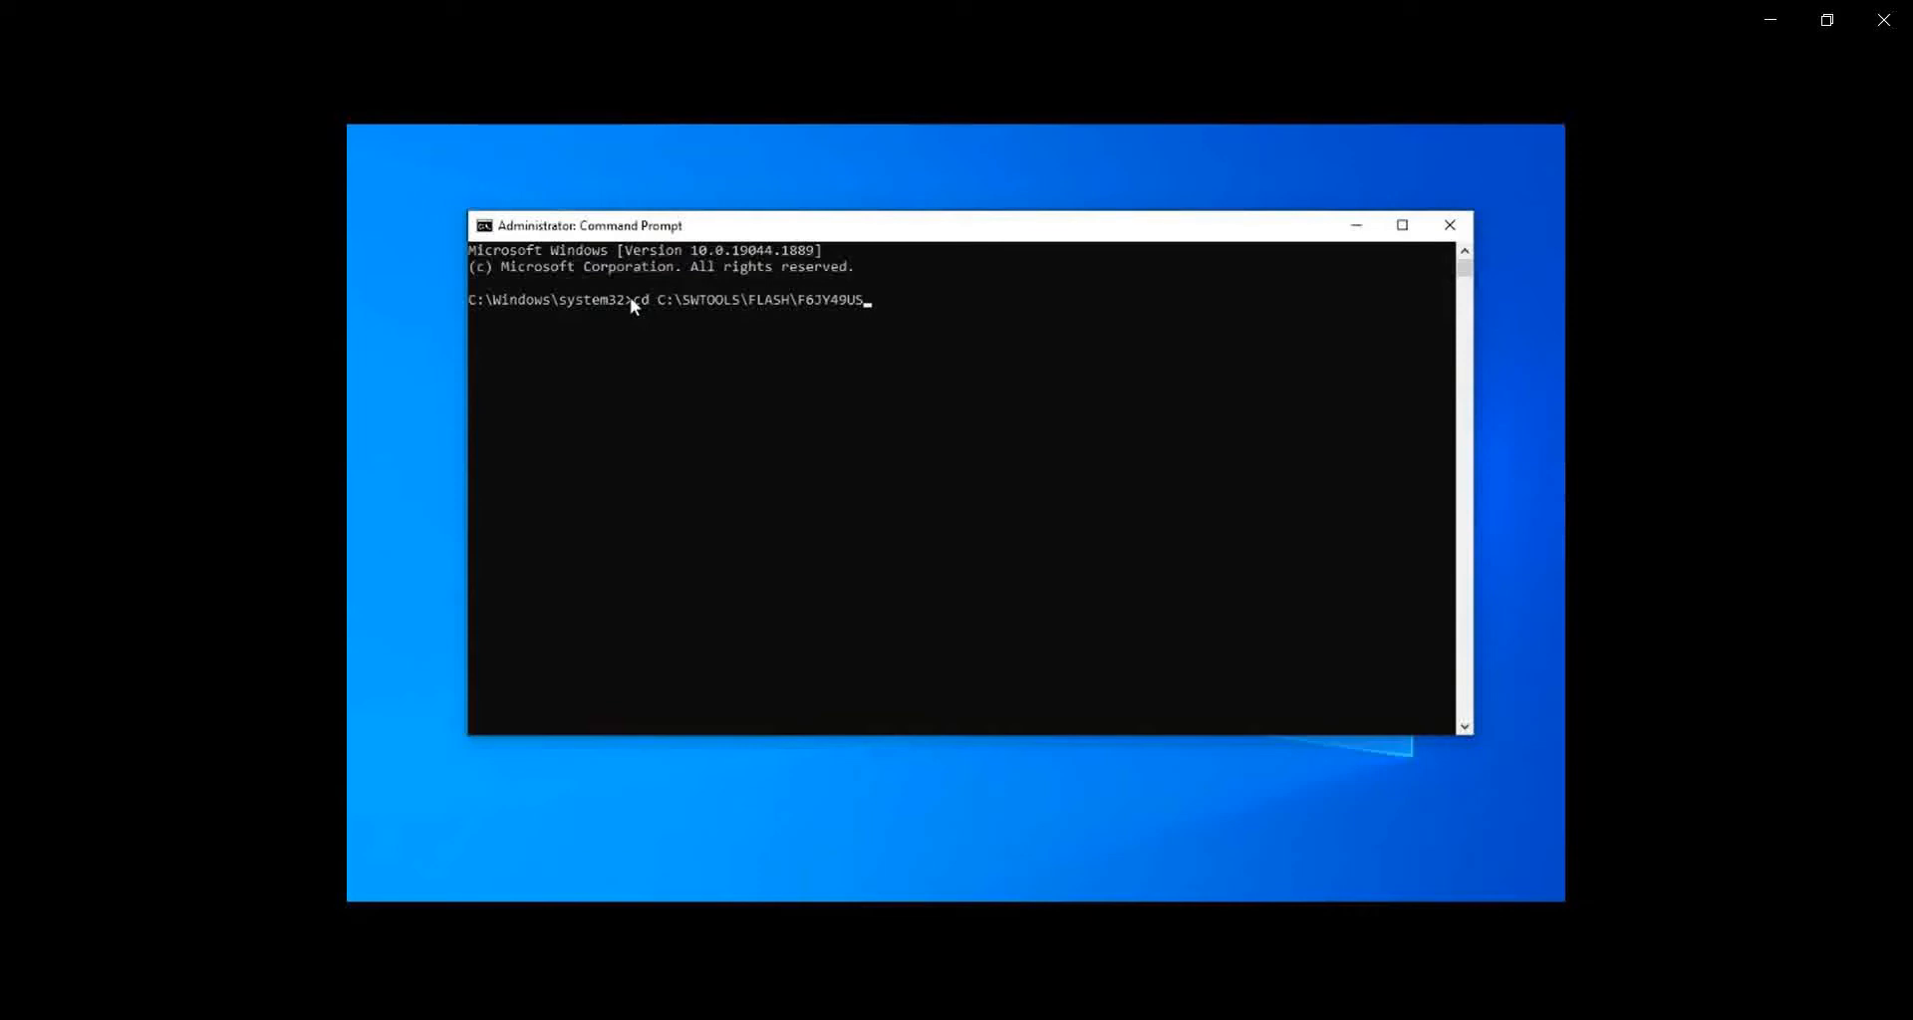
{"action": "type", "text": "A\\"}
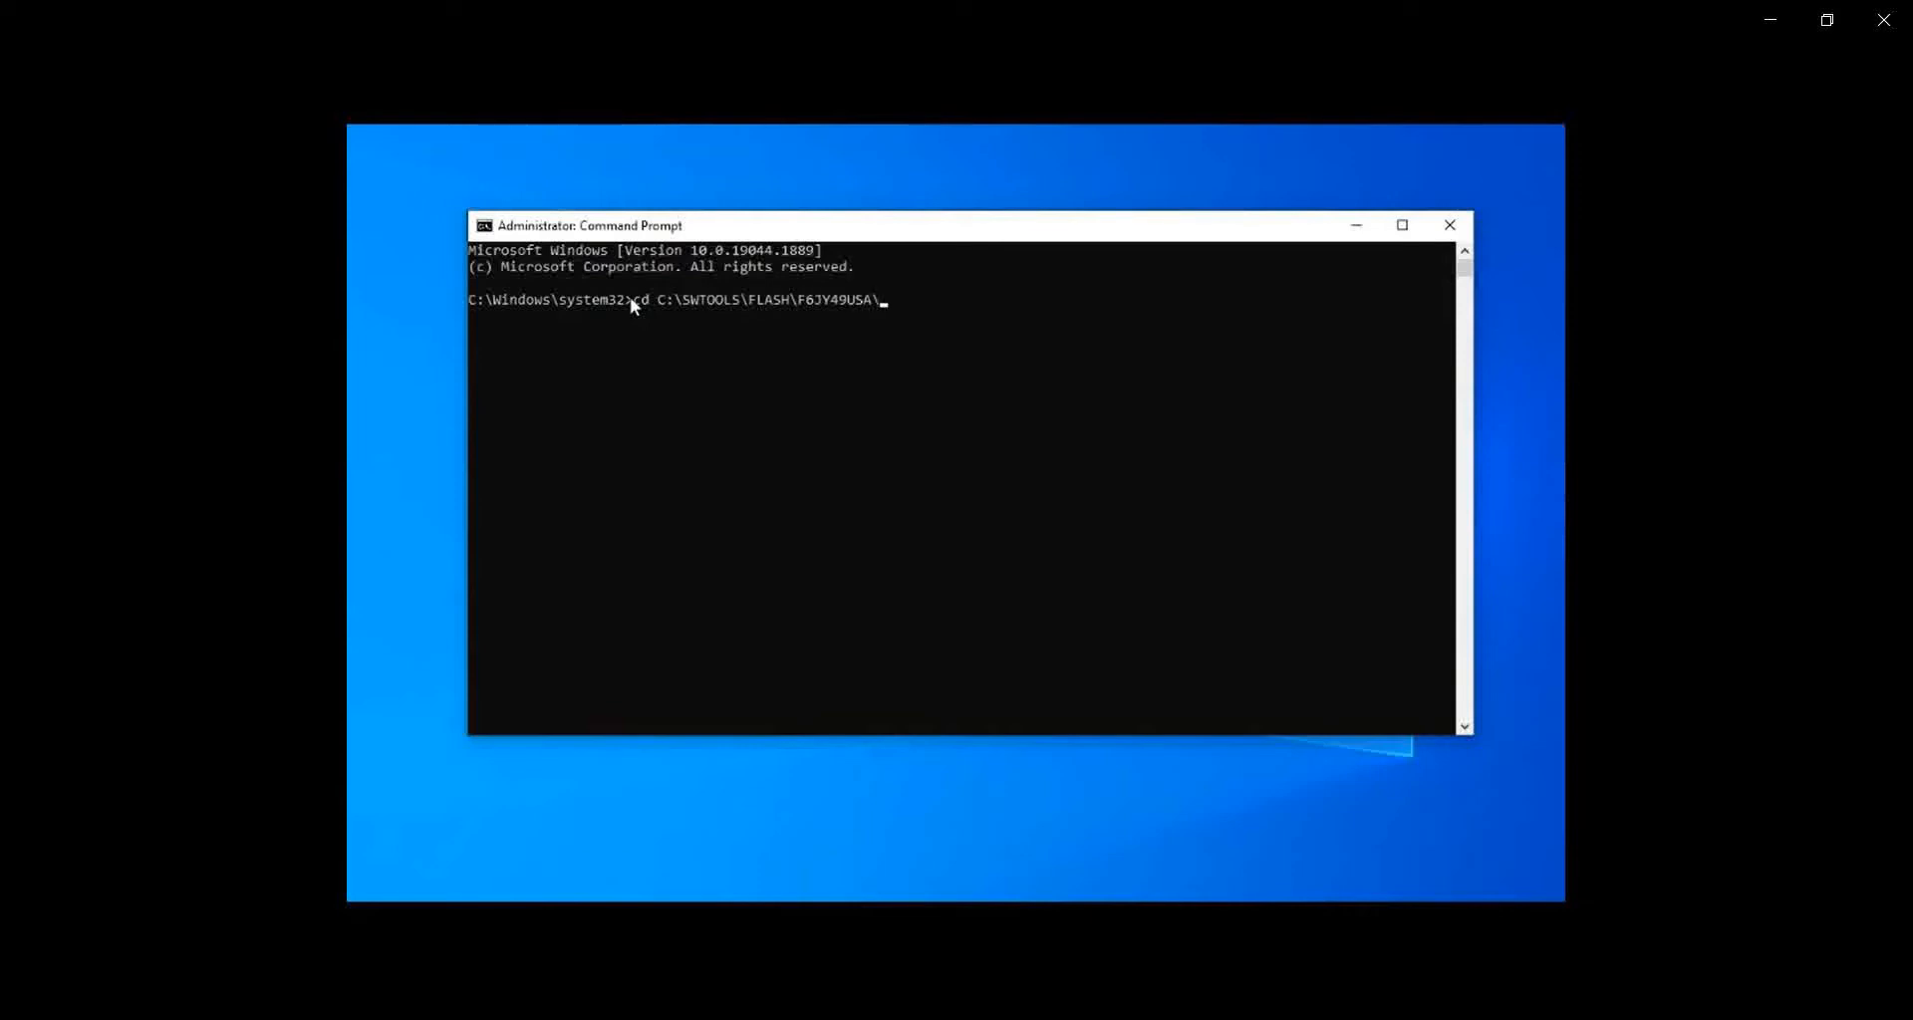
{"action": "key", "text": "Enter"}
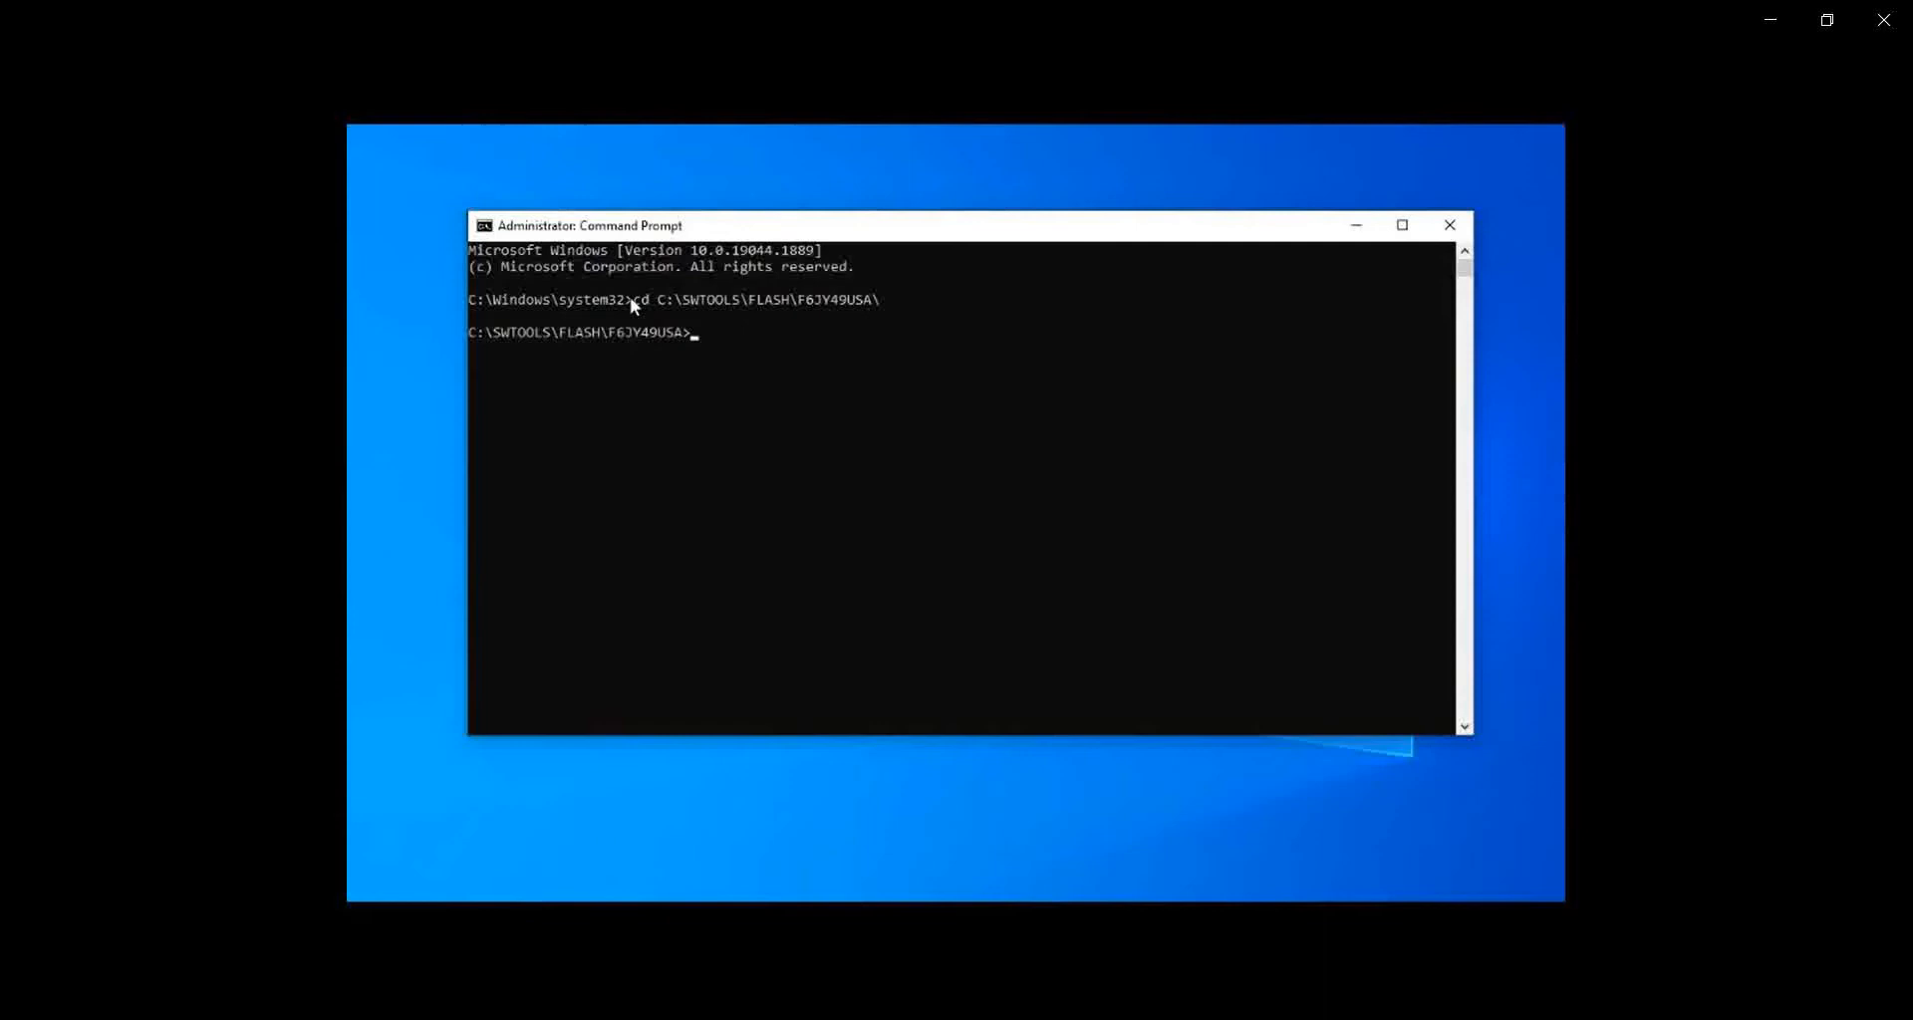
Enter FLASH.CMD at the prompt, ready to run
{"action": "type", "text": "FLASH"}
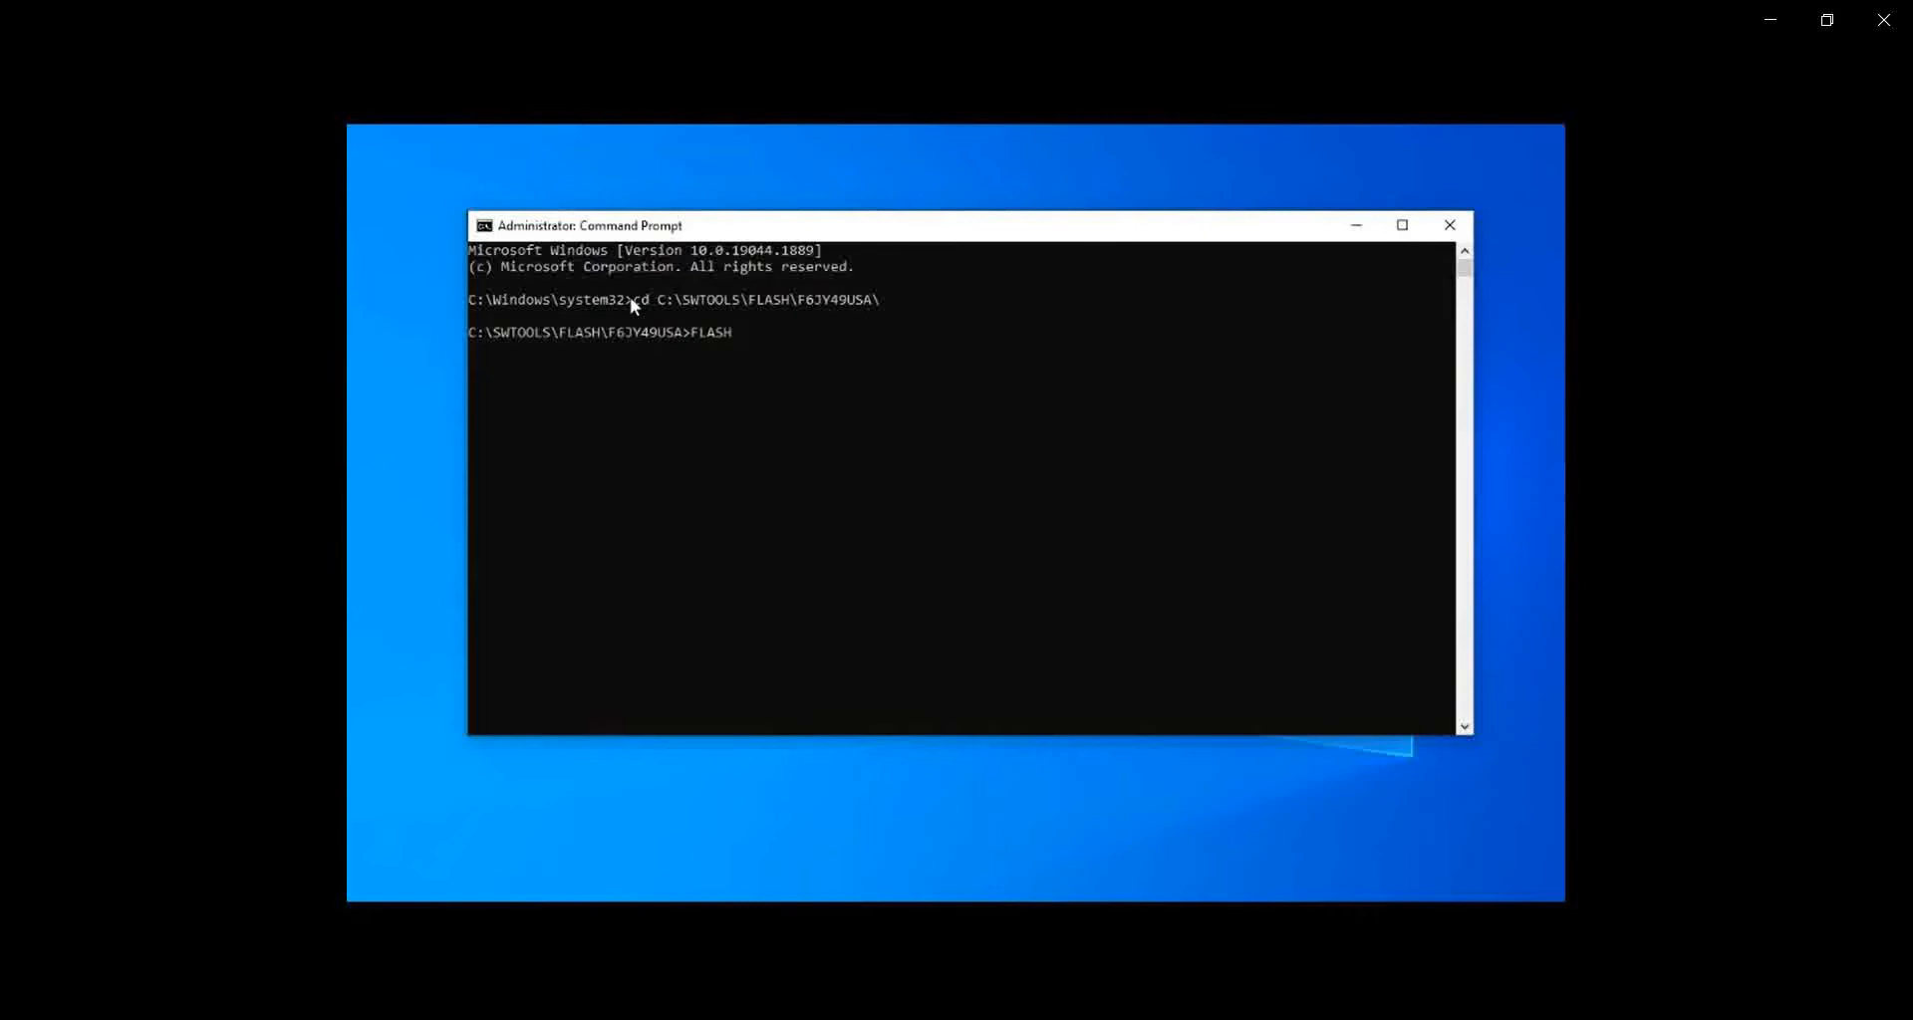
{"action": "type", "text": ".CMD"}
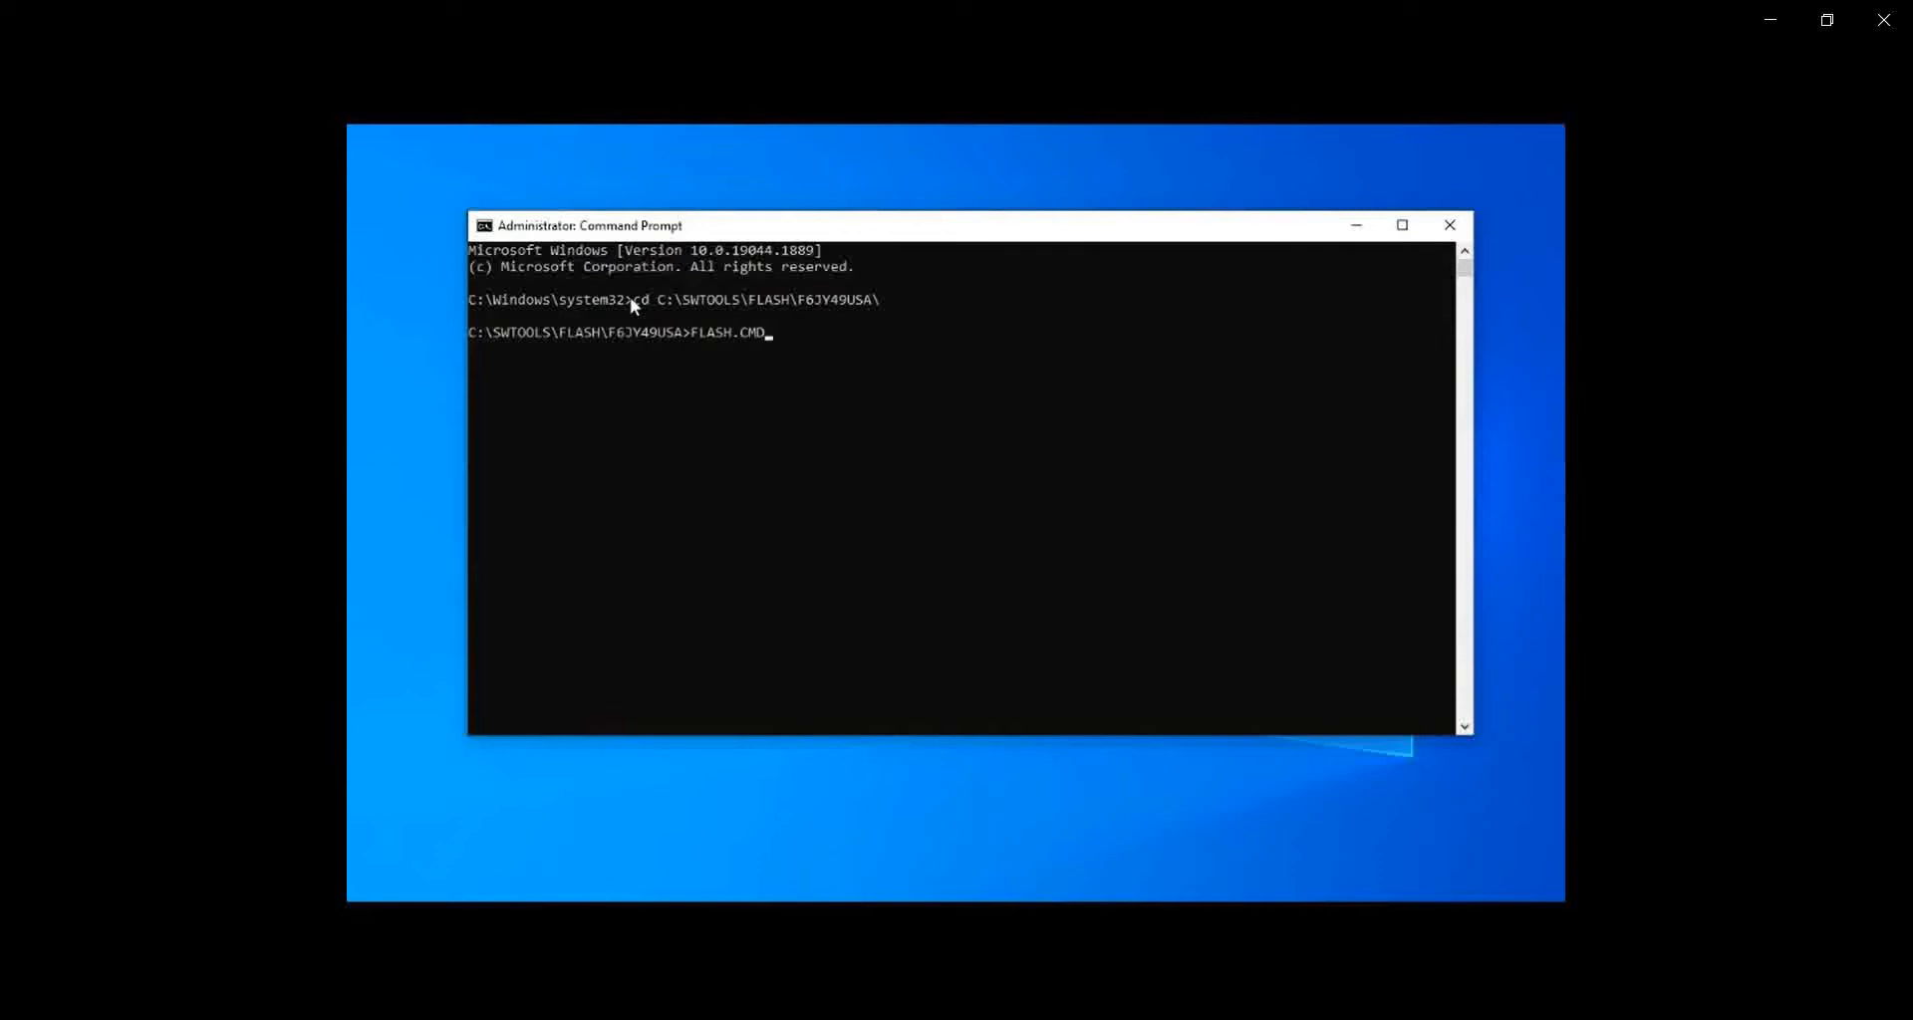
Run FLASH.CMD, answering Y to the older BIOS and N to serial number and machine type updates
{"action": "key", "text": "Enter"}
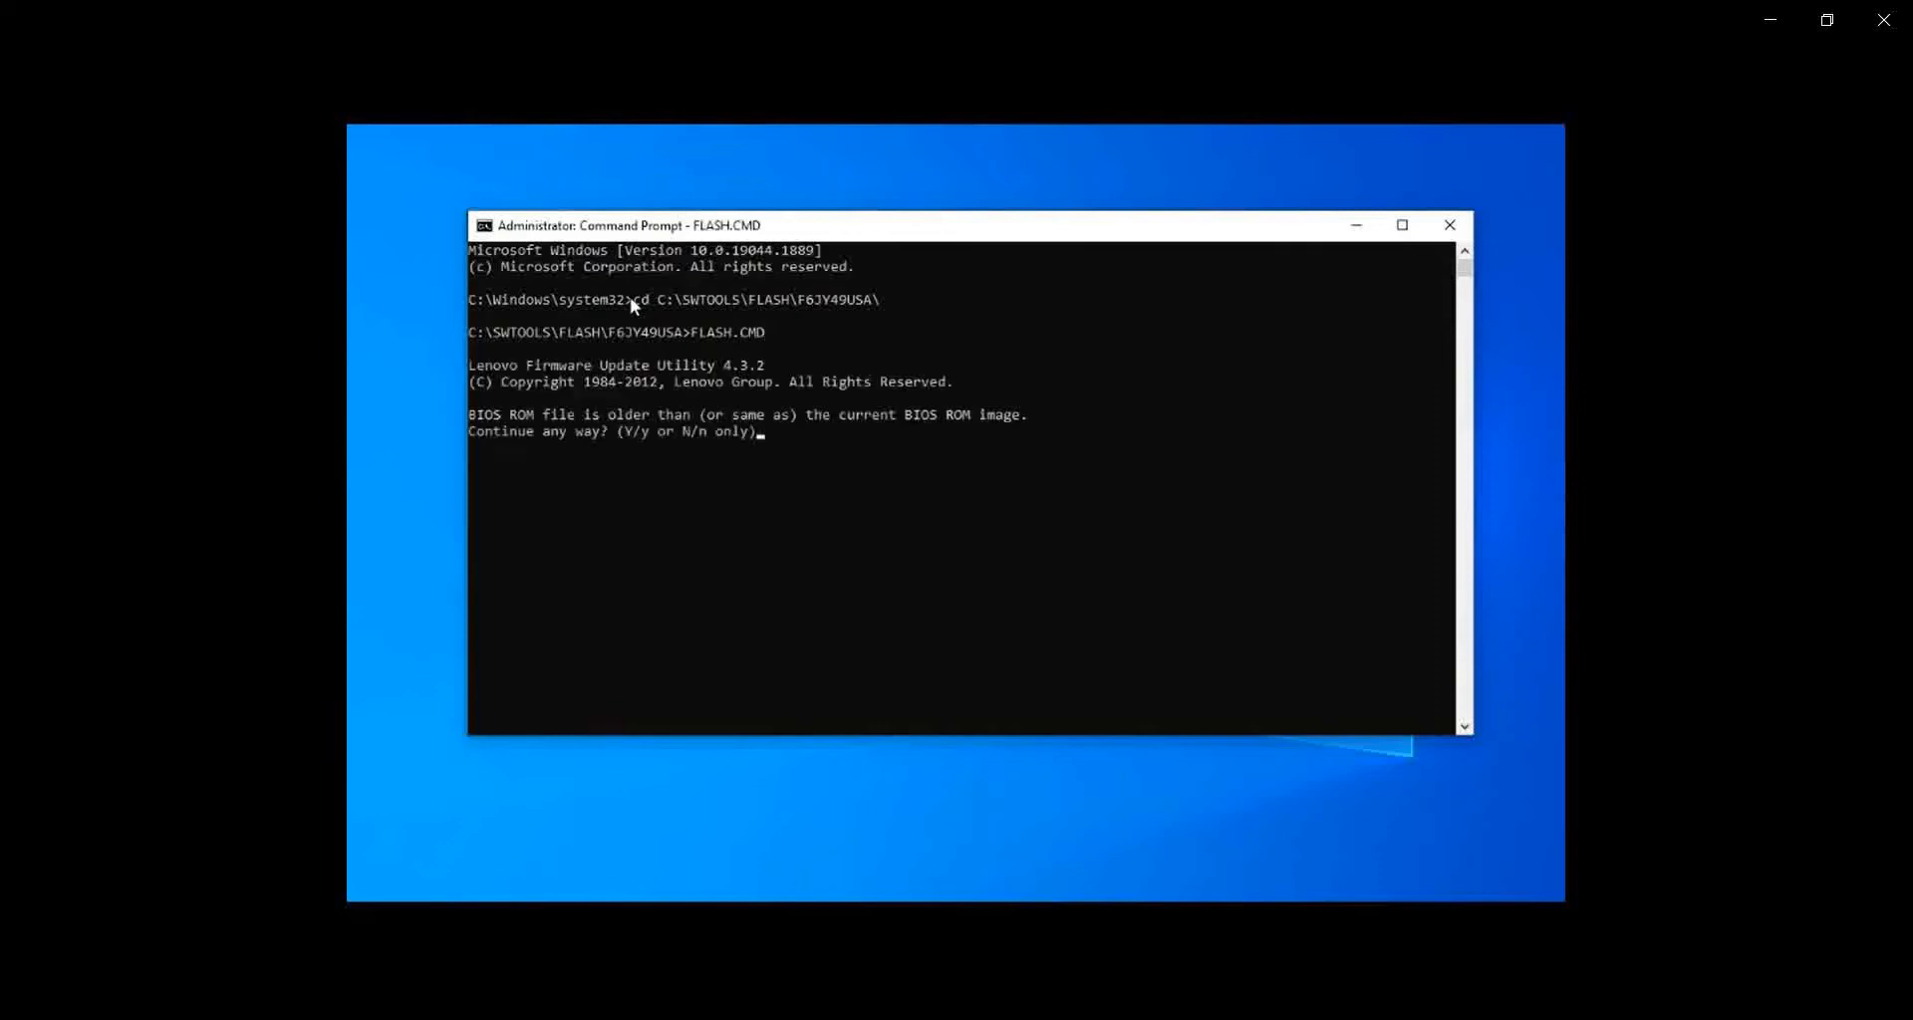
{"action": "type", "text": "Y"}
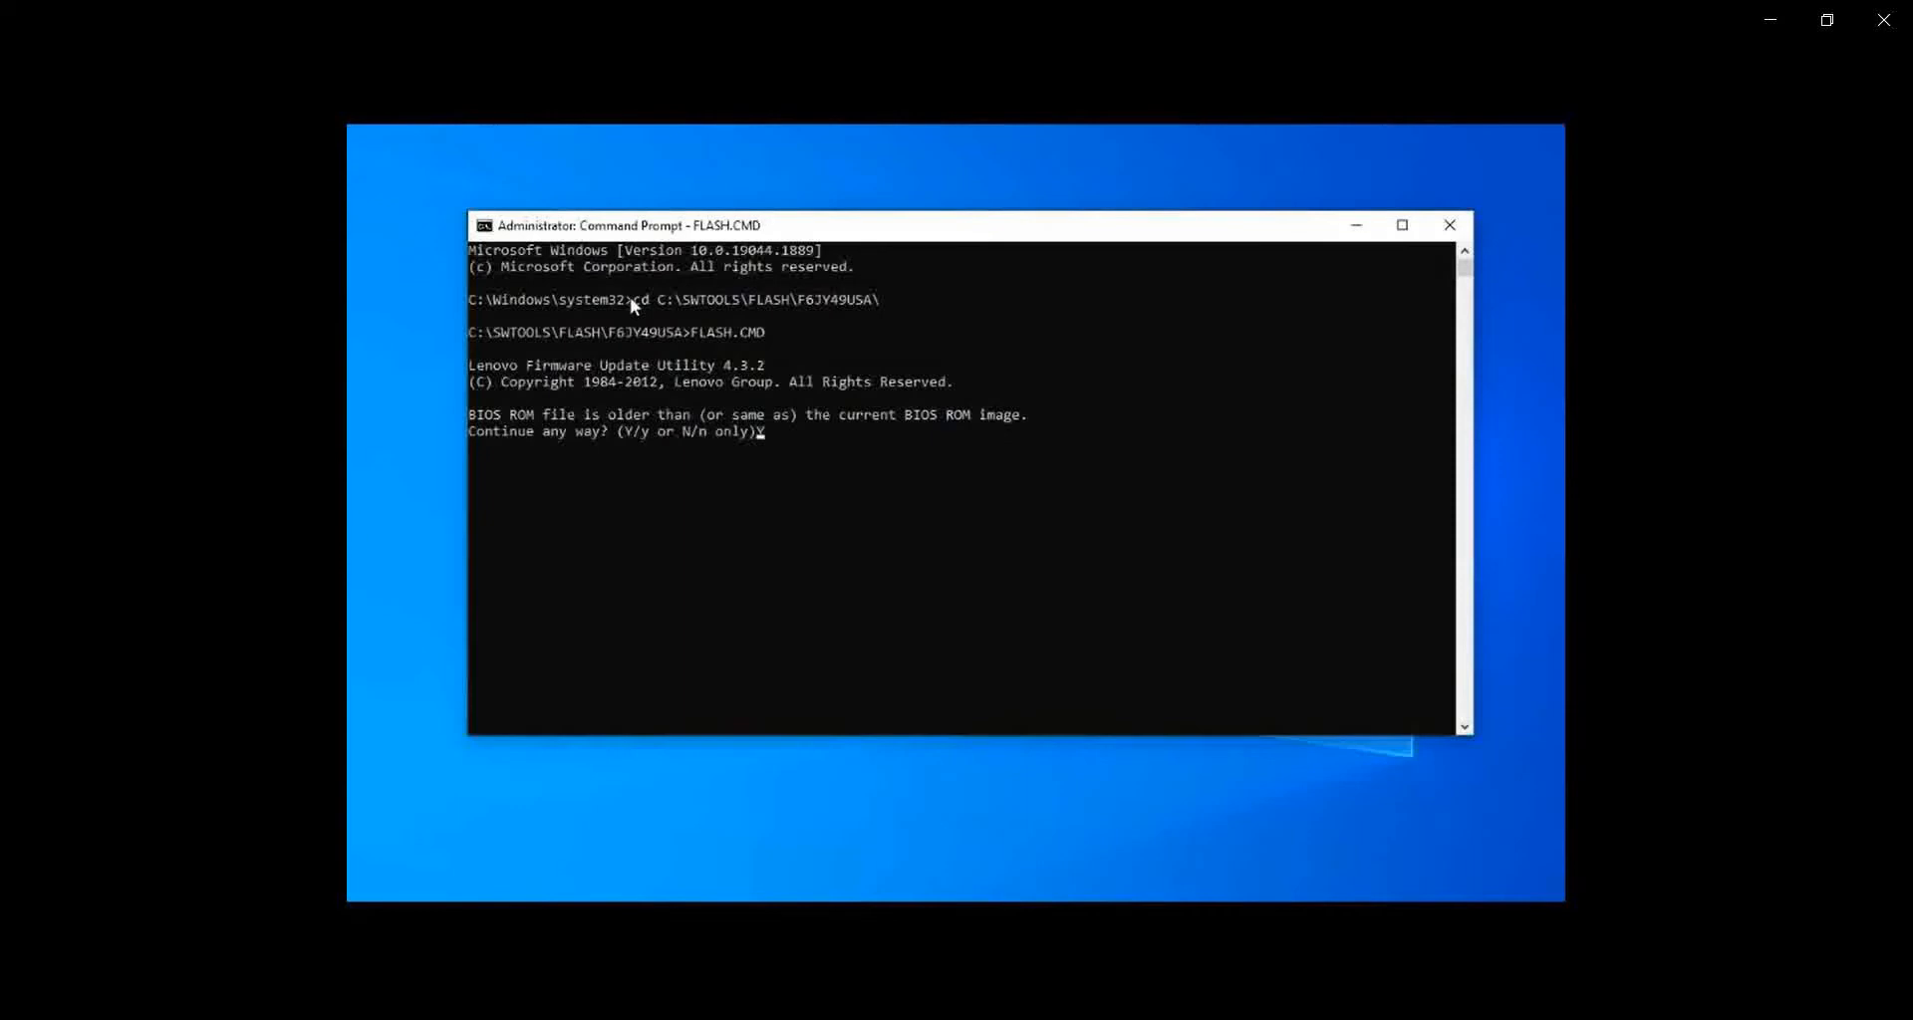
{"action": "type", "text": "Y"}
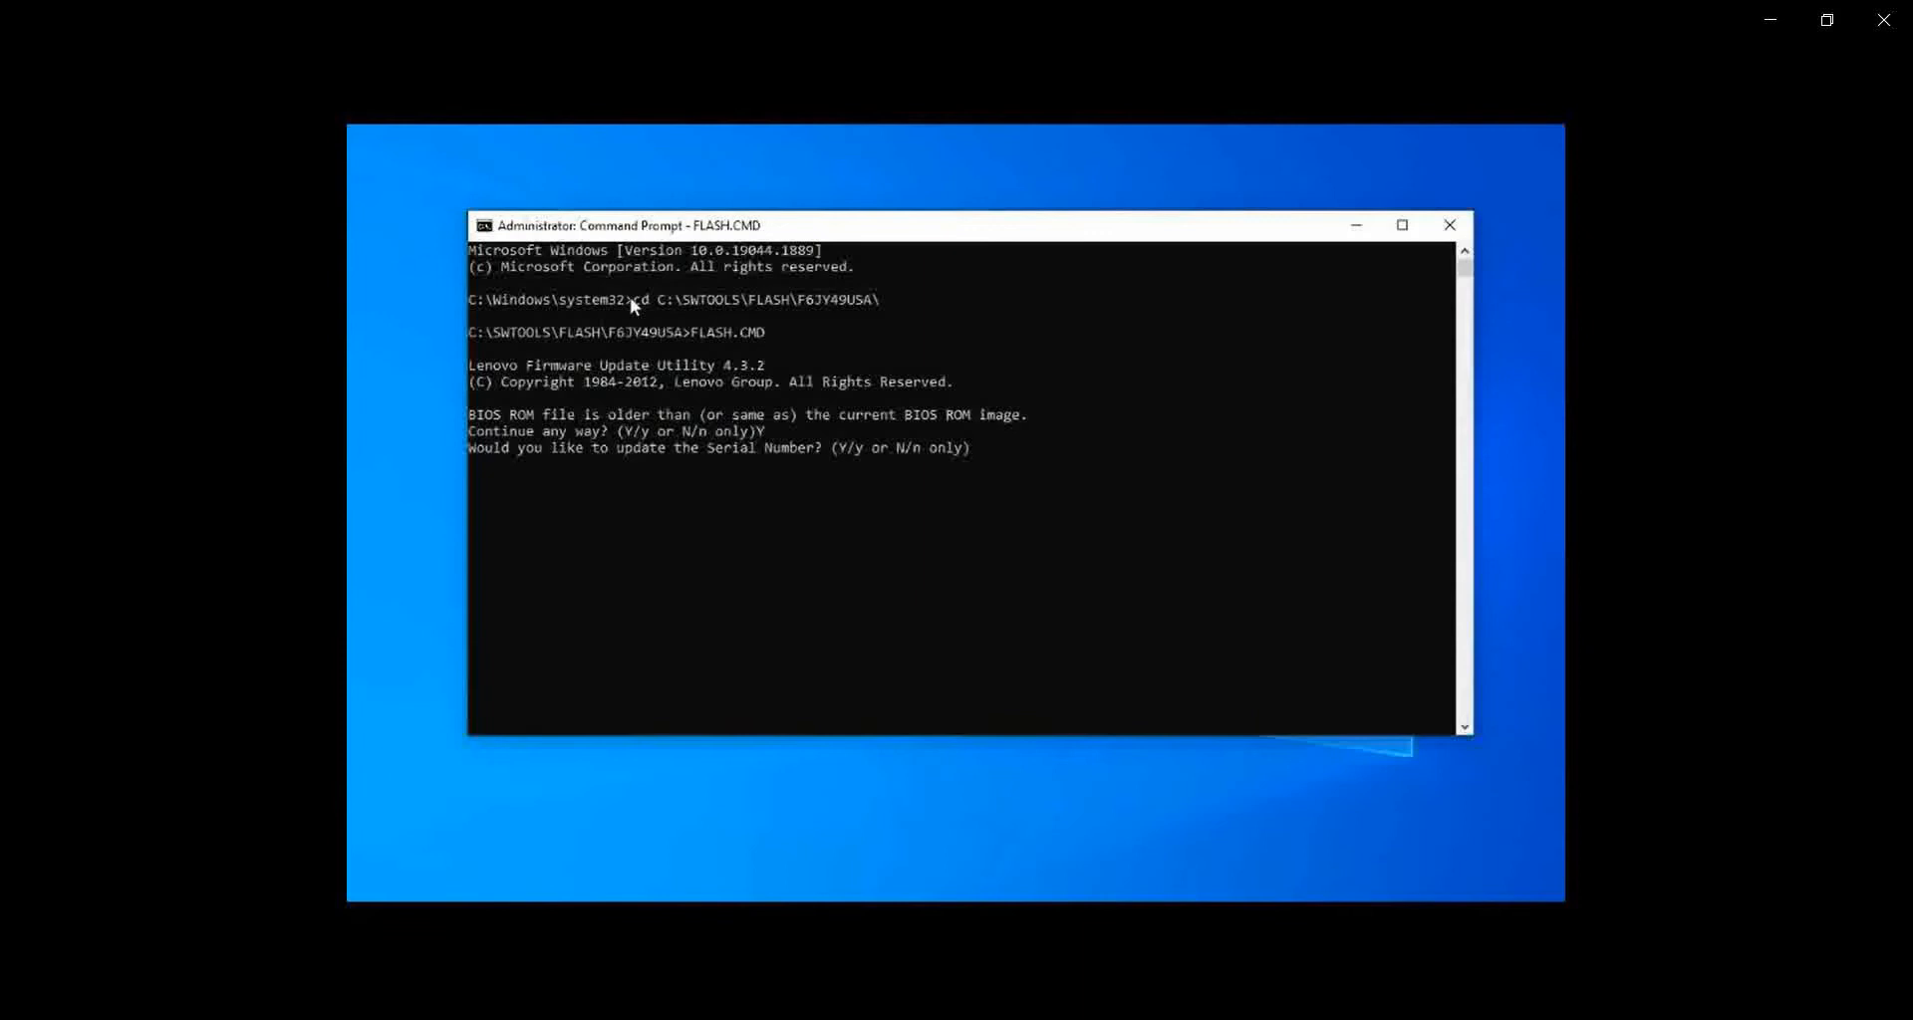
{"action": "type", "text": "N"}
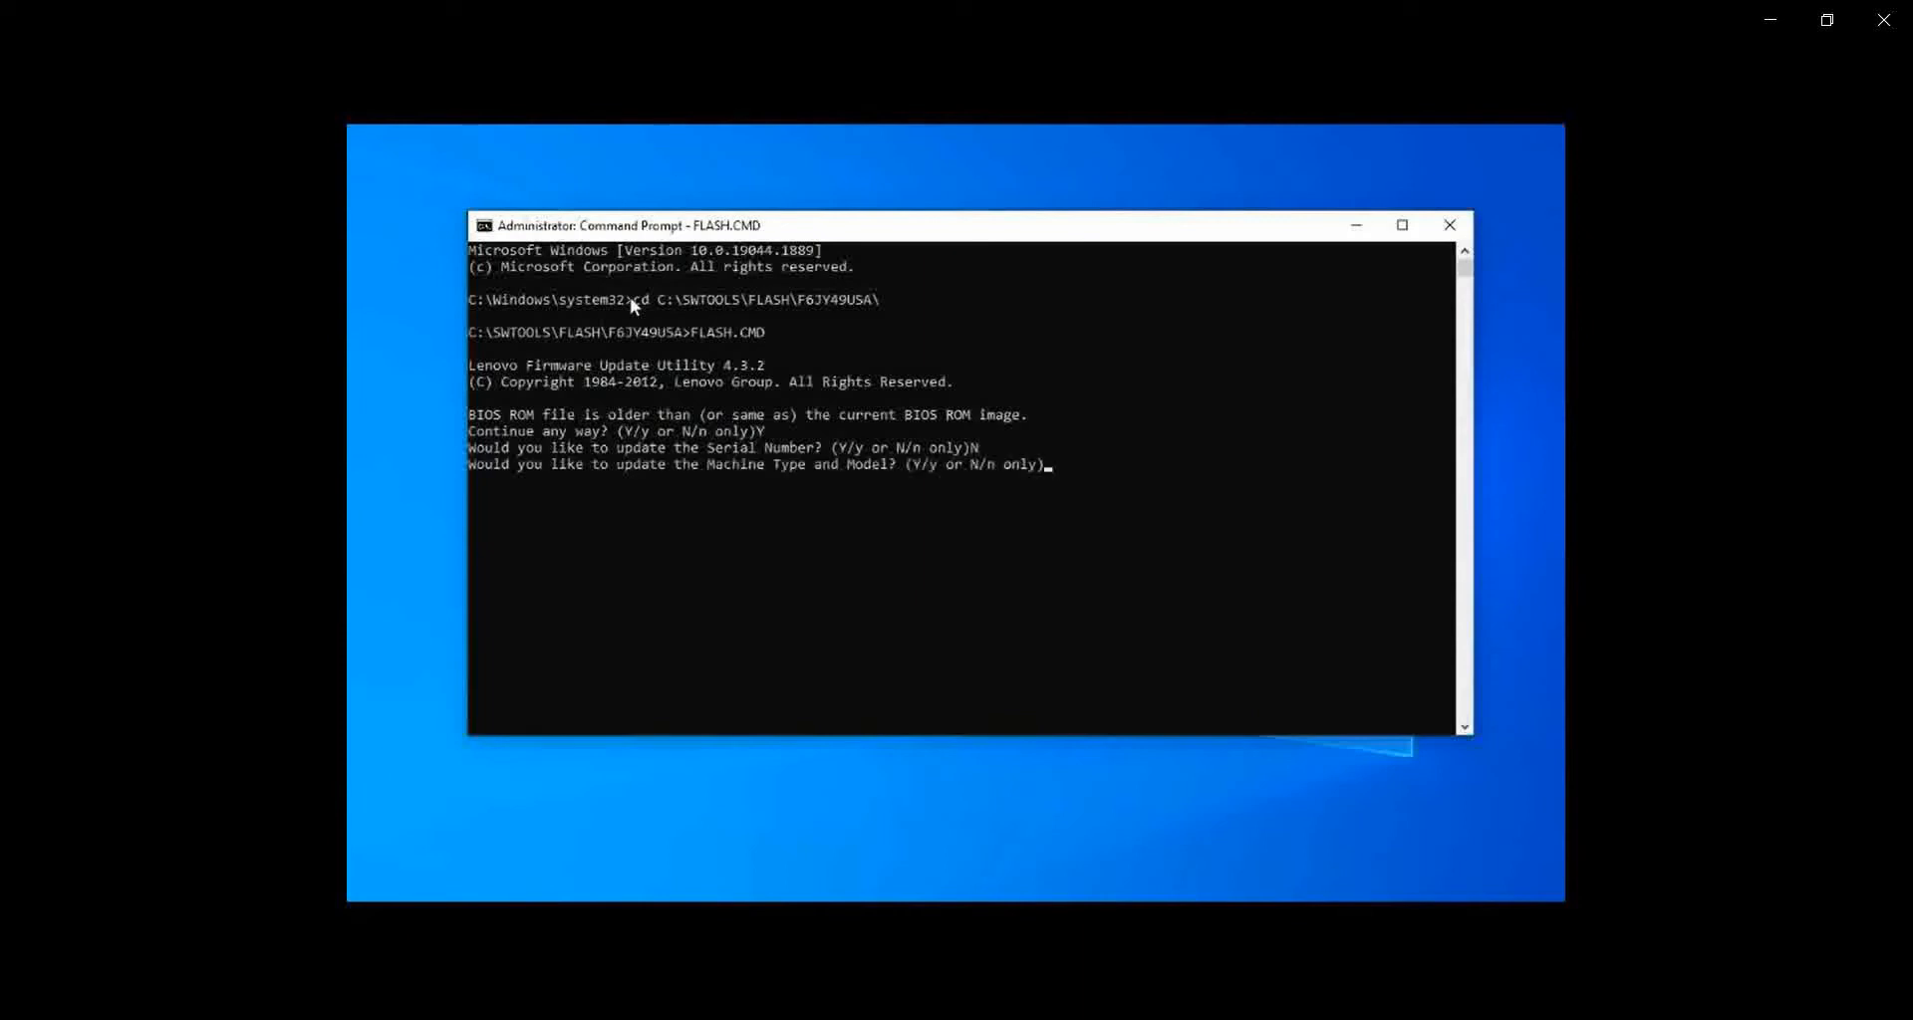
{"action": "type", "text": "N"}
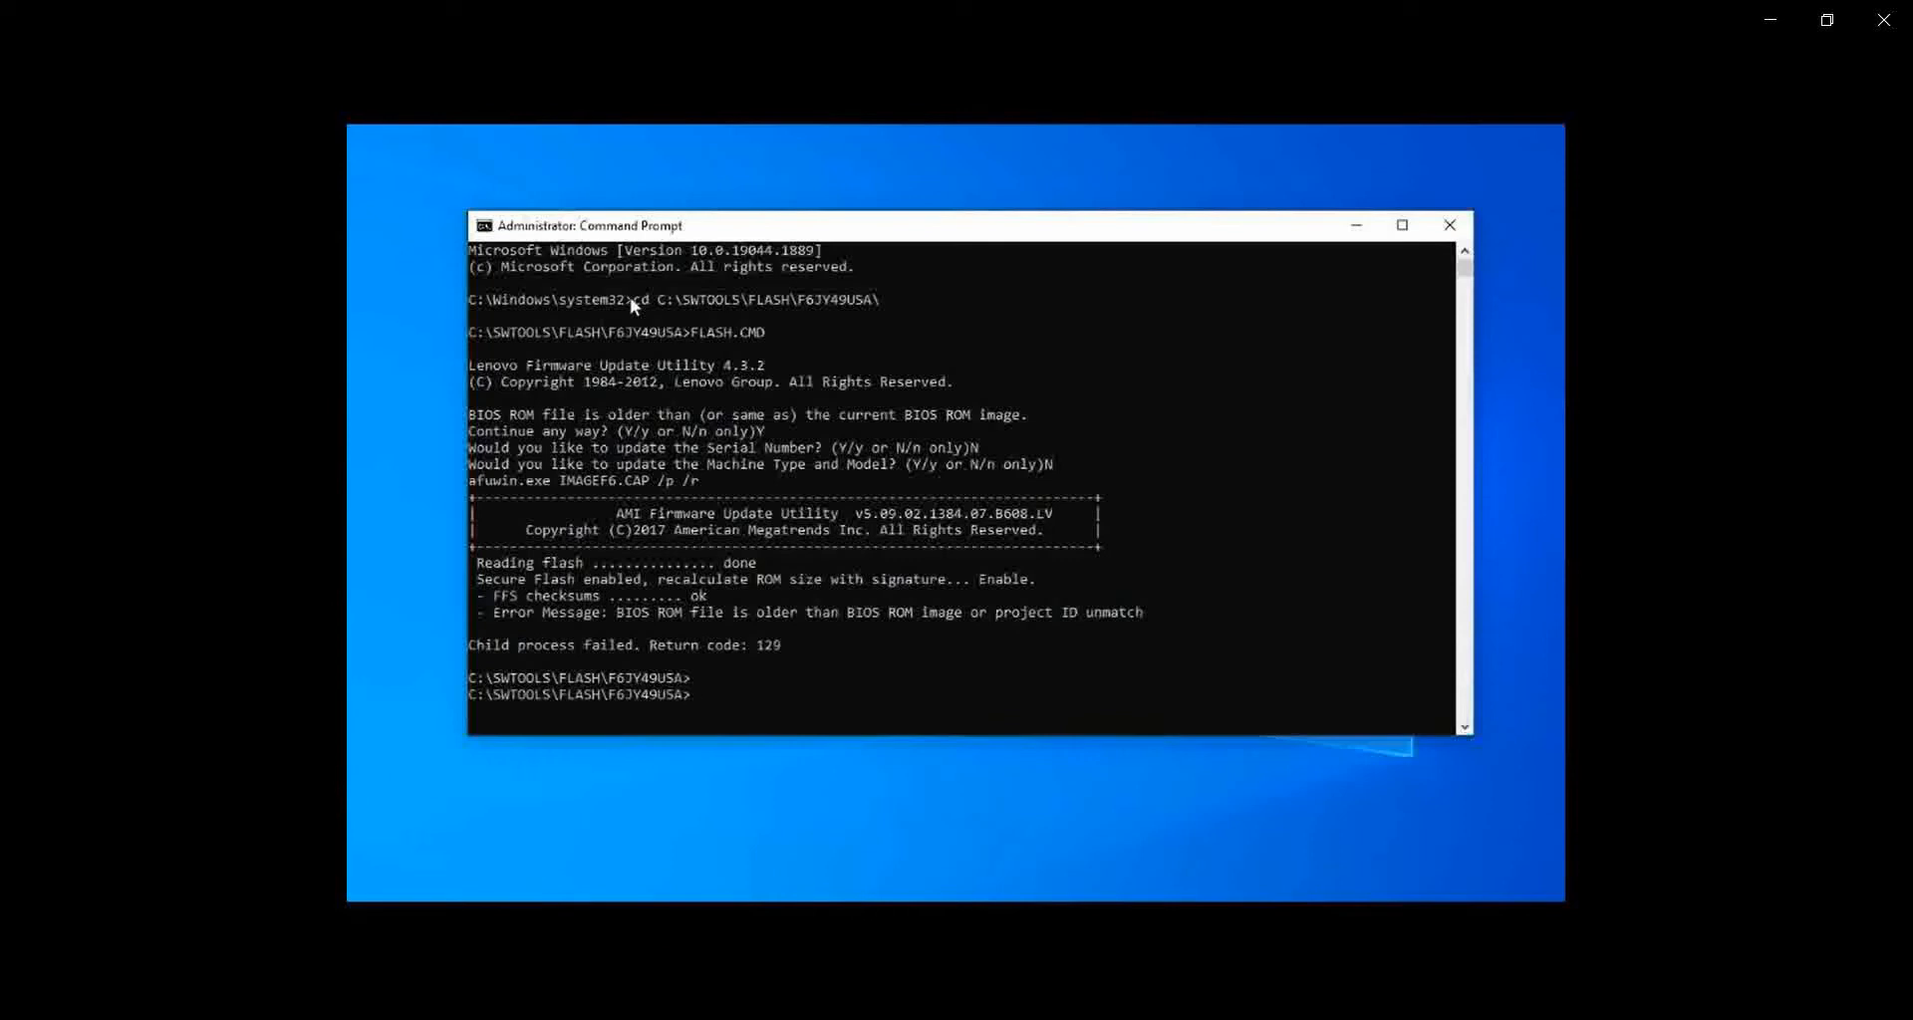
{"action": "mouse_move", "coordinate": [686, 652]}
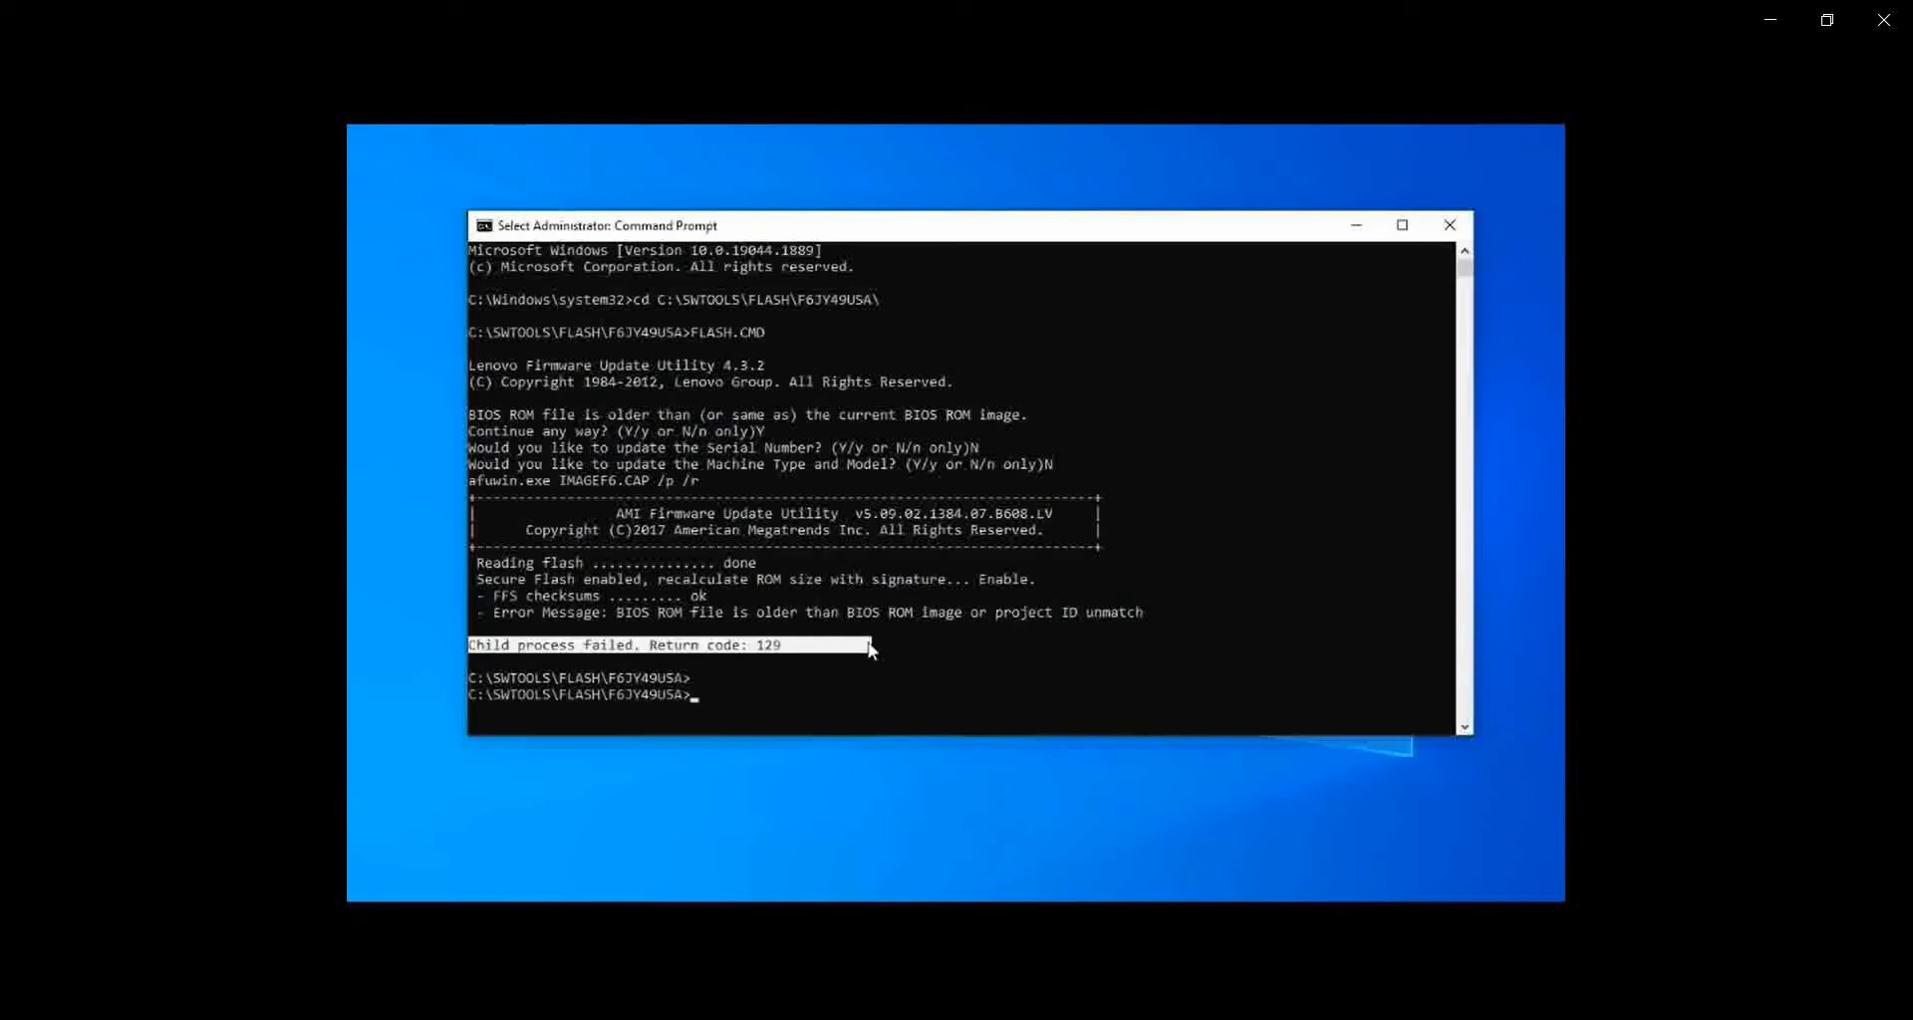
{"action": "mouse_move", "coordinate": [1070, 729]}
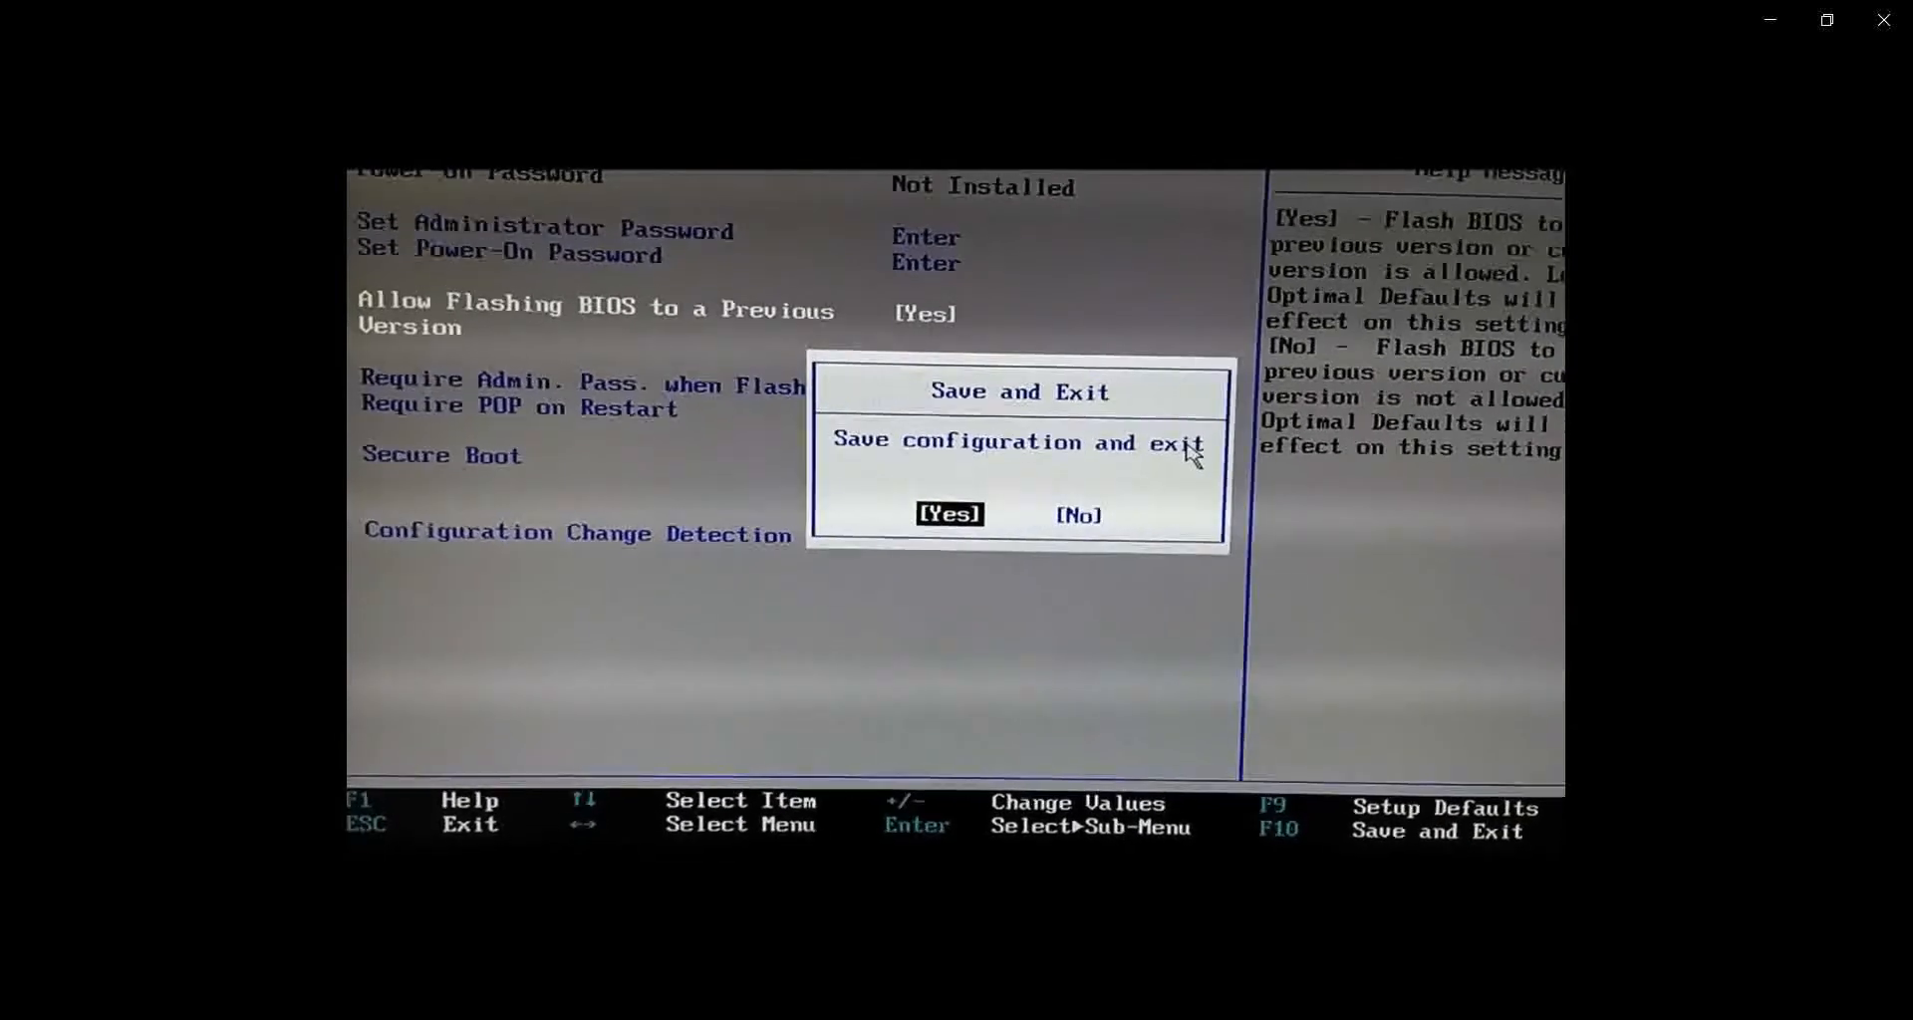
Back in Windows, focus the fresh Command Prompt window
{"action": "left_click", "coordinate": [949, 514]}
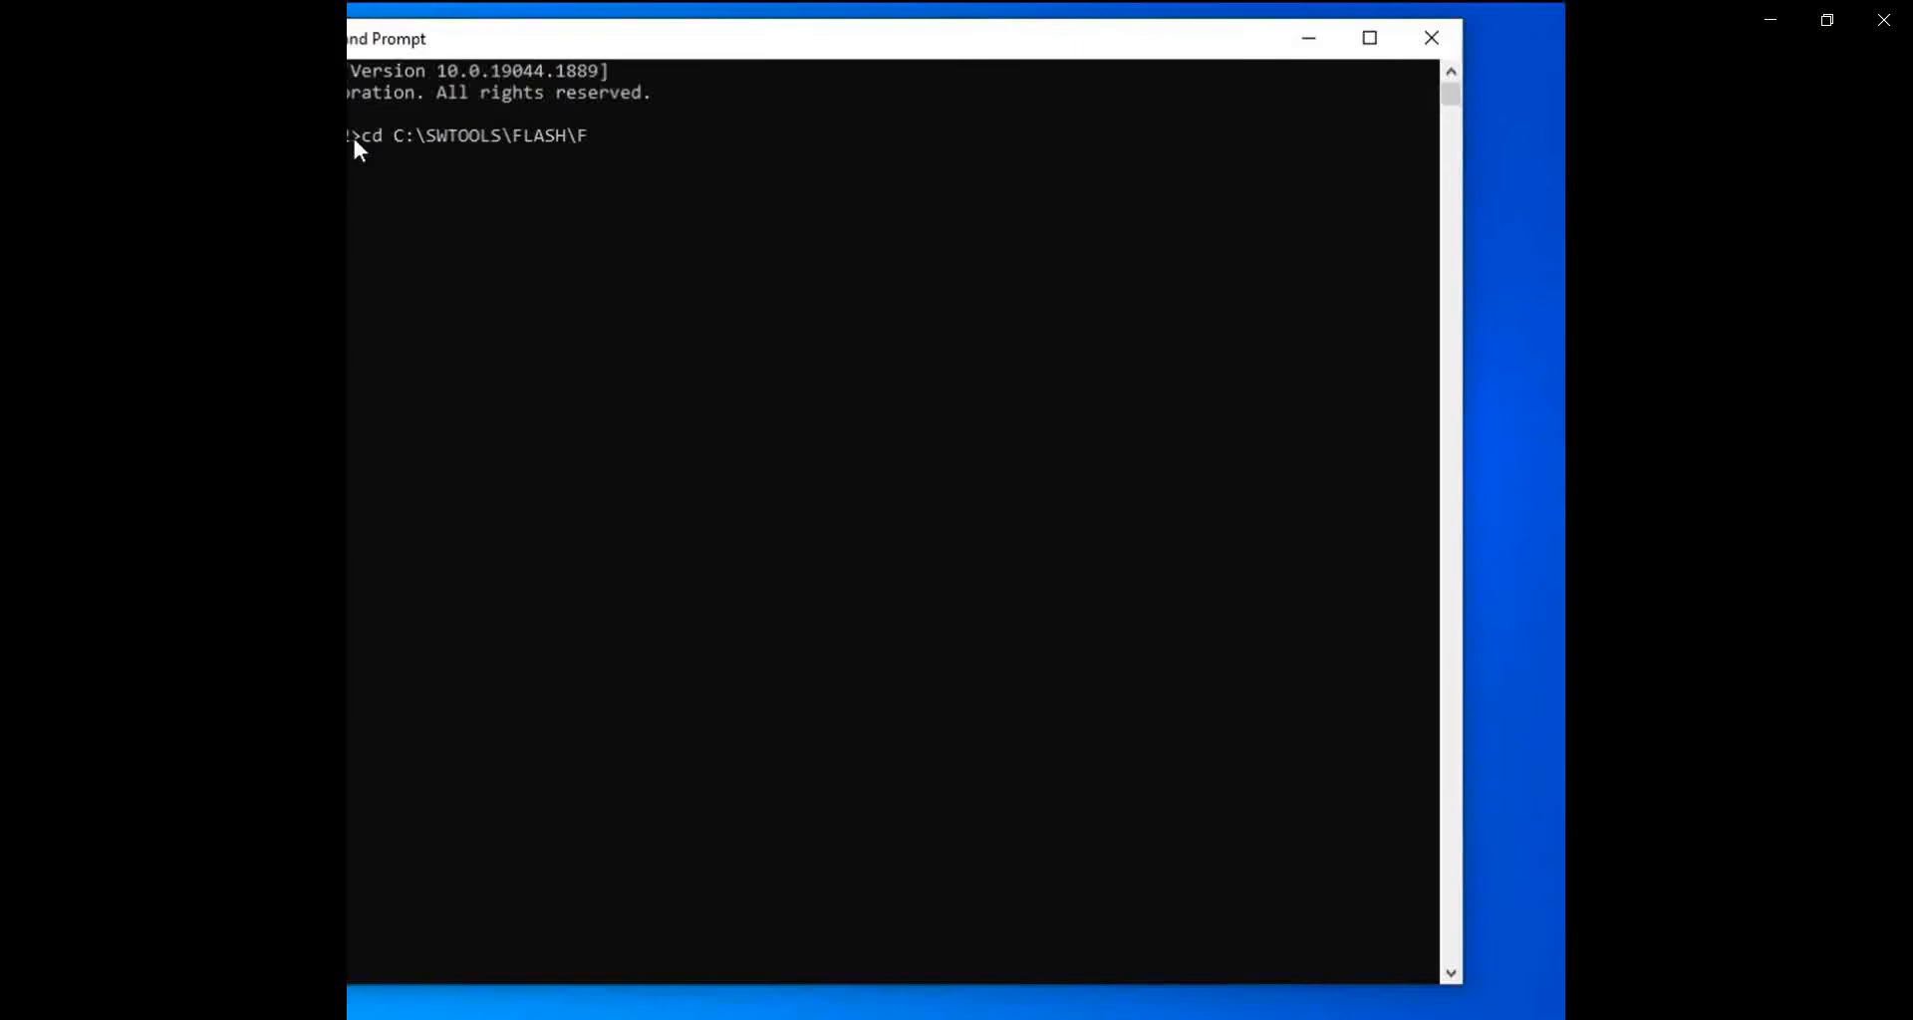
Finish the cd into the F6JY49USA folder and enter FLASH.CMD again
{"action": "type", "text": "6JY"}
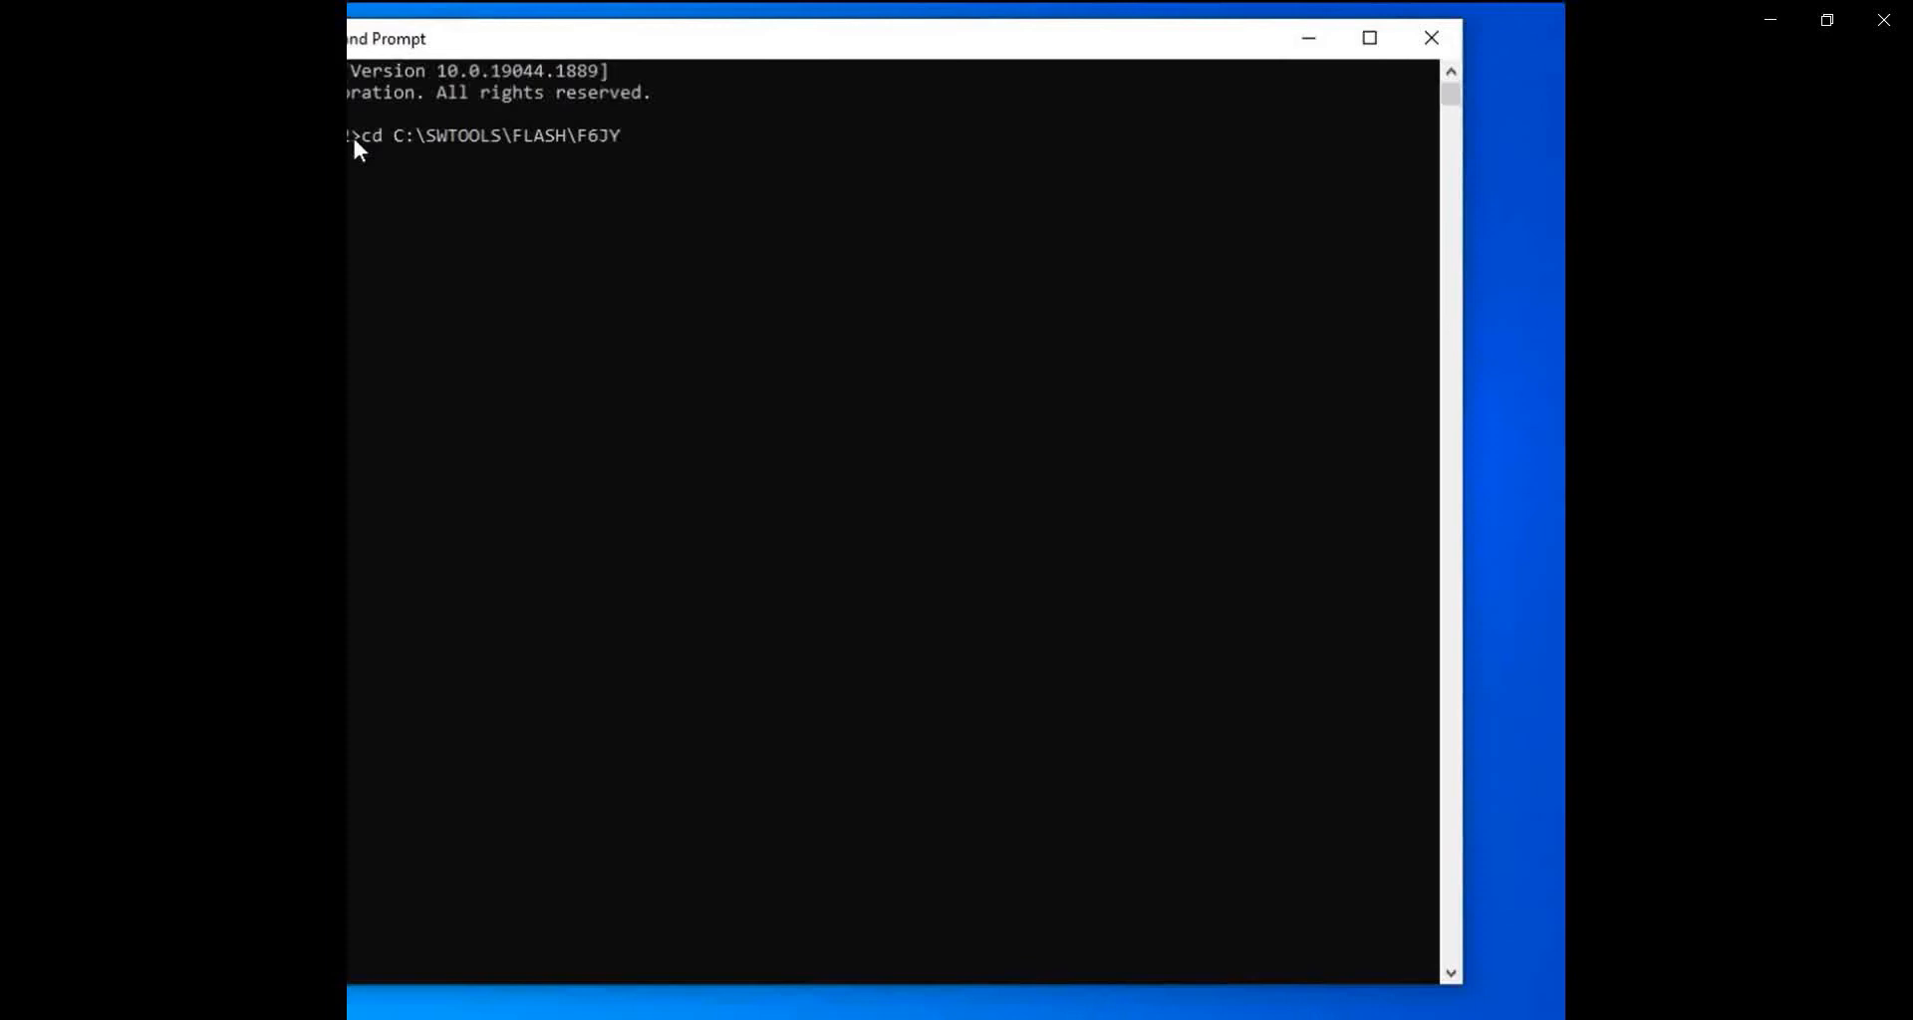
{"action": "type", "text": "49"}
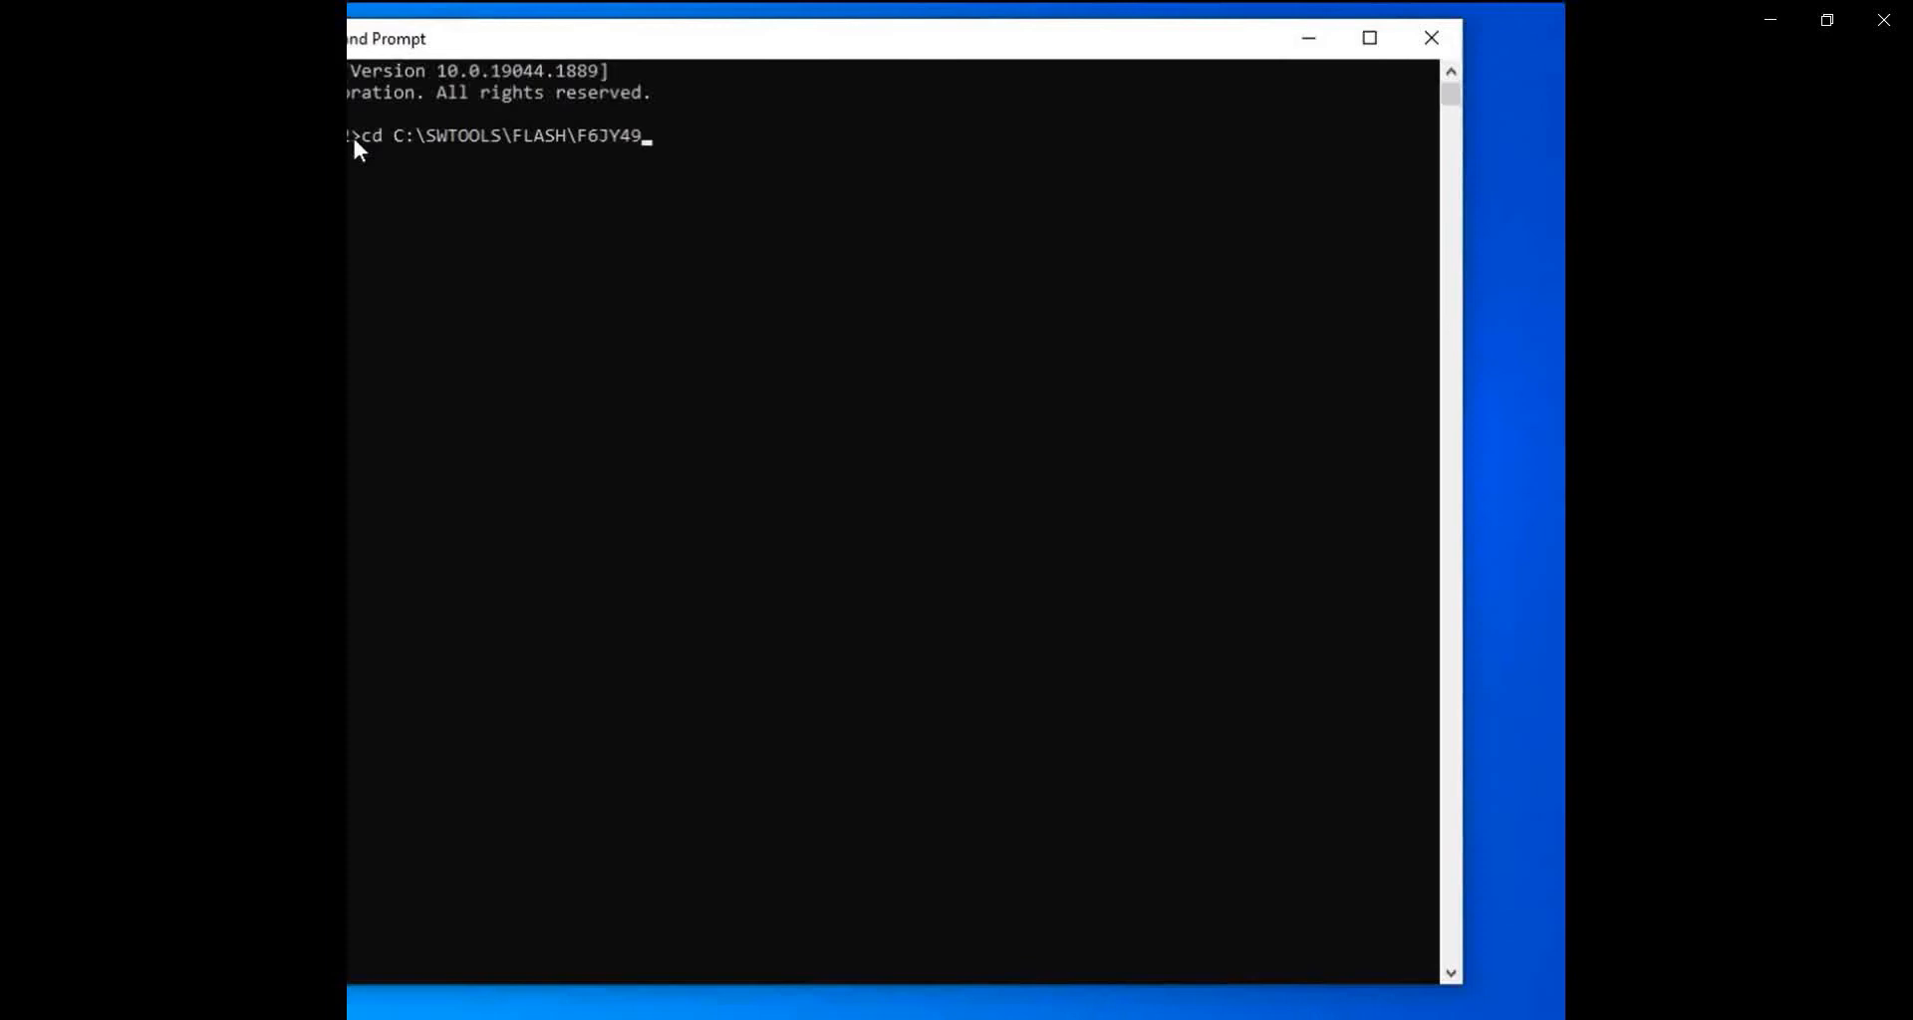
{"action": "type", "text": "U"}
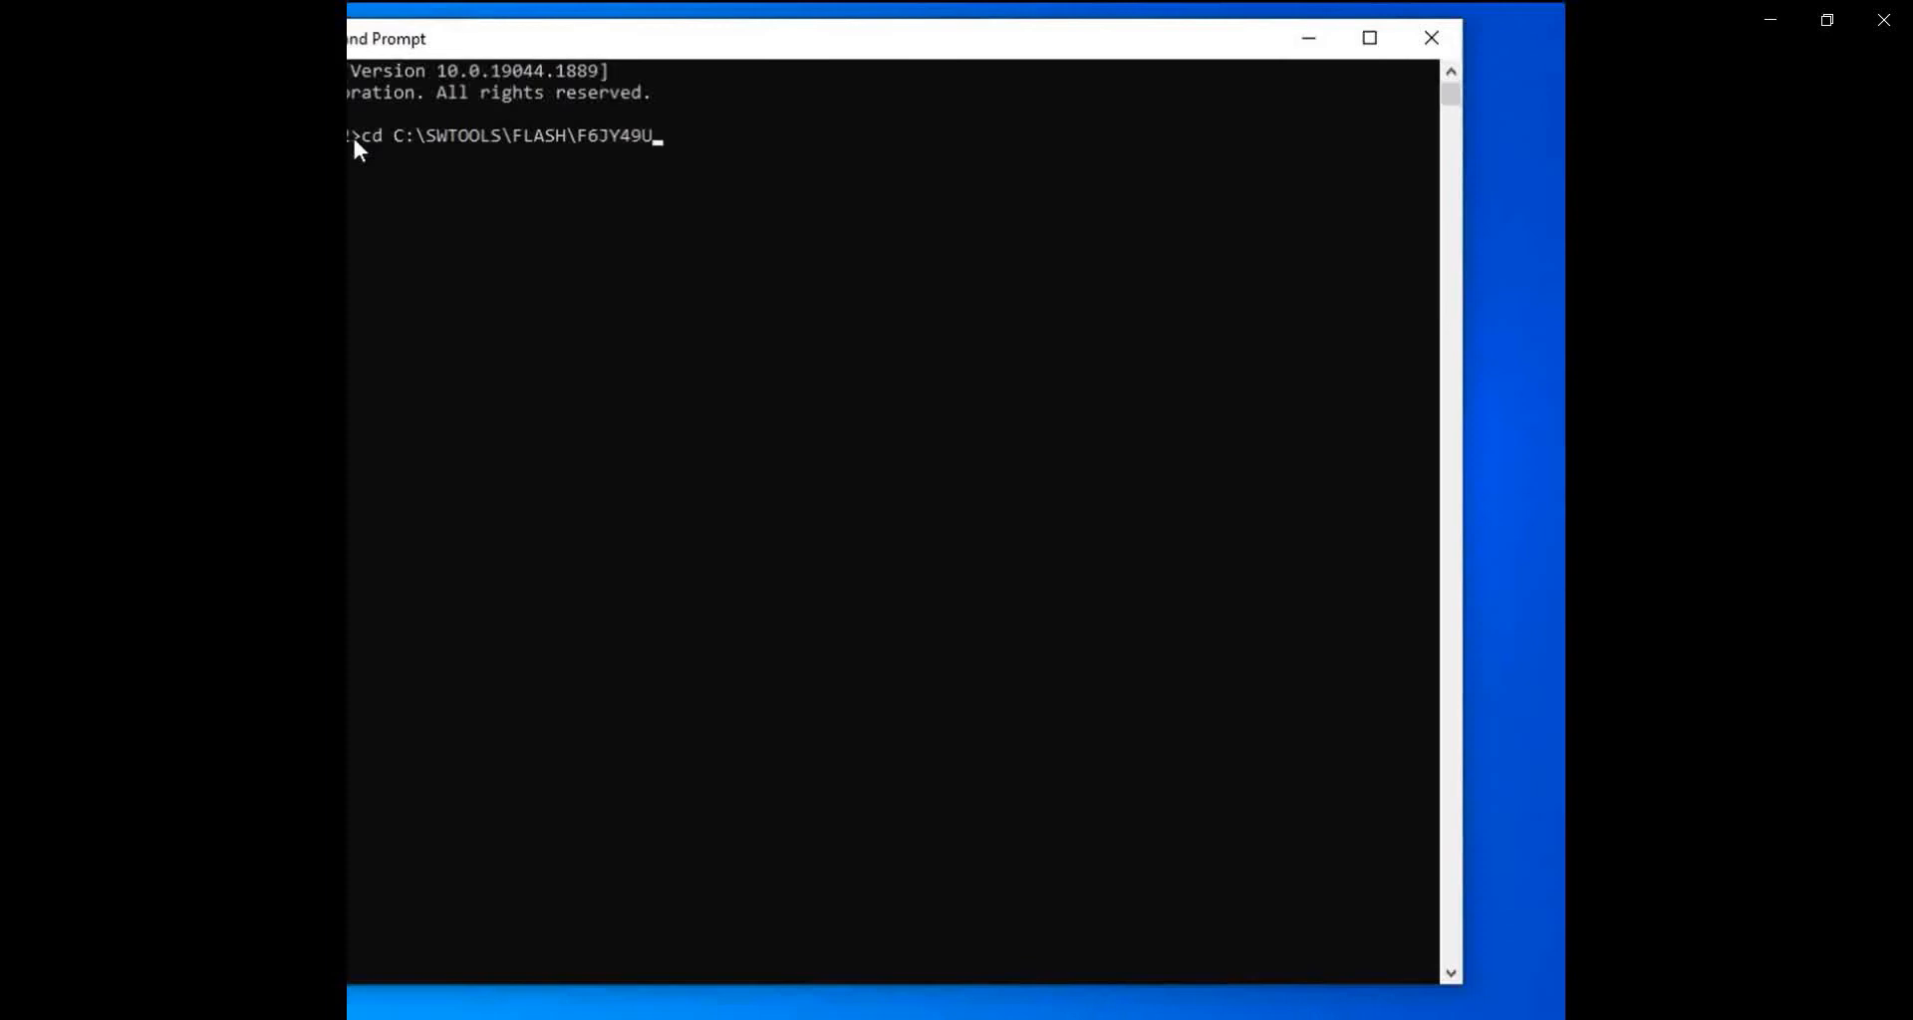
{"action": "type", "text": "SA\\"}
{"action": "type", "text": "F"}
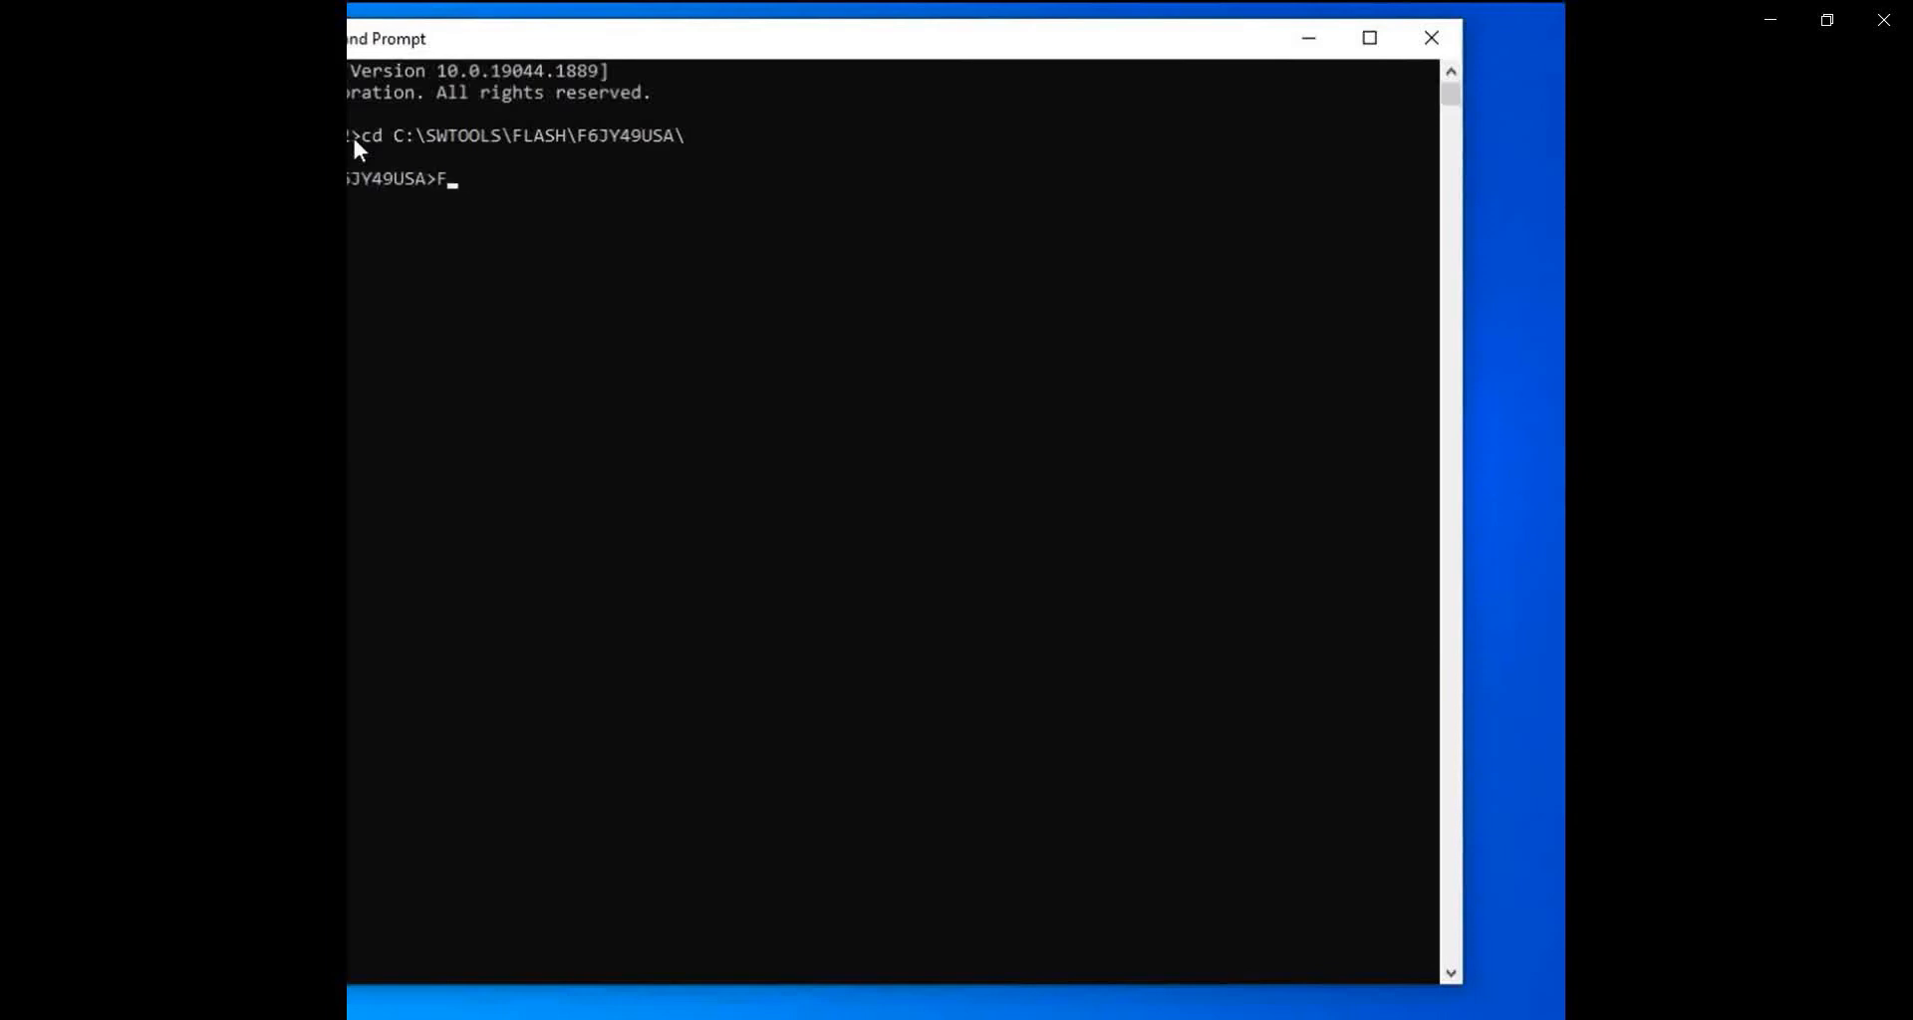
{"action": "type", "text": "LASH."}
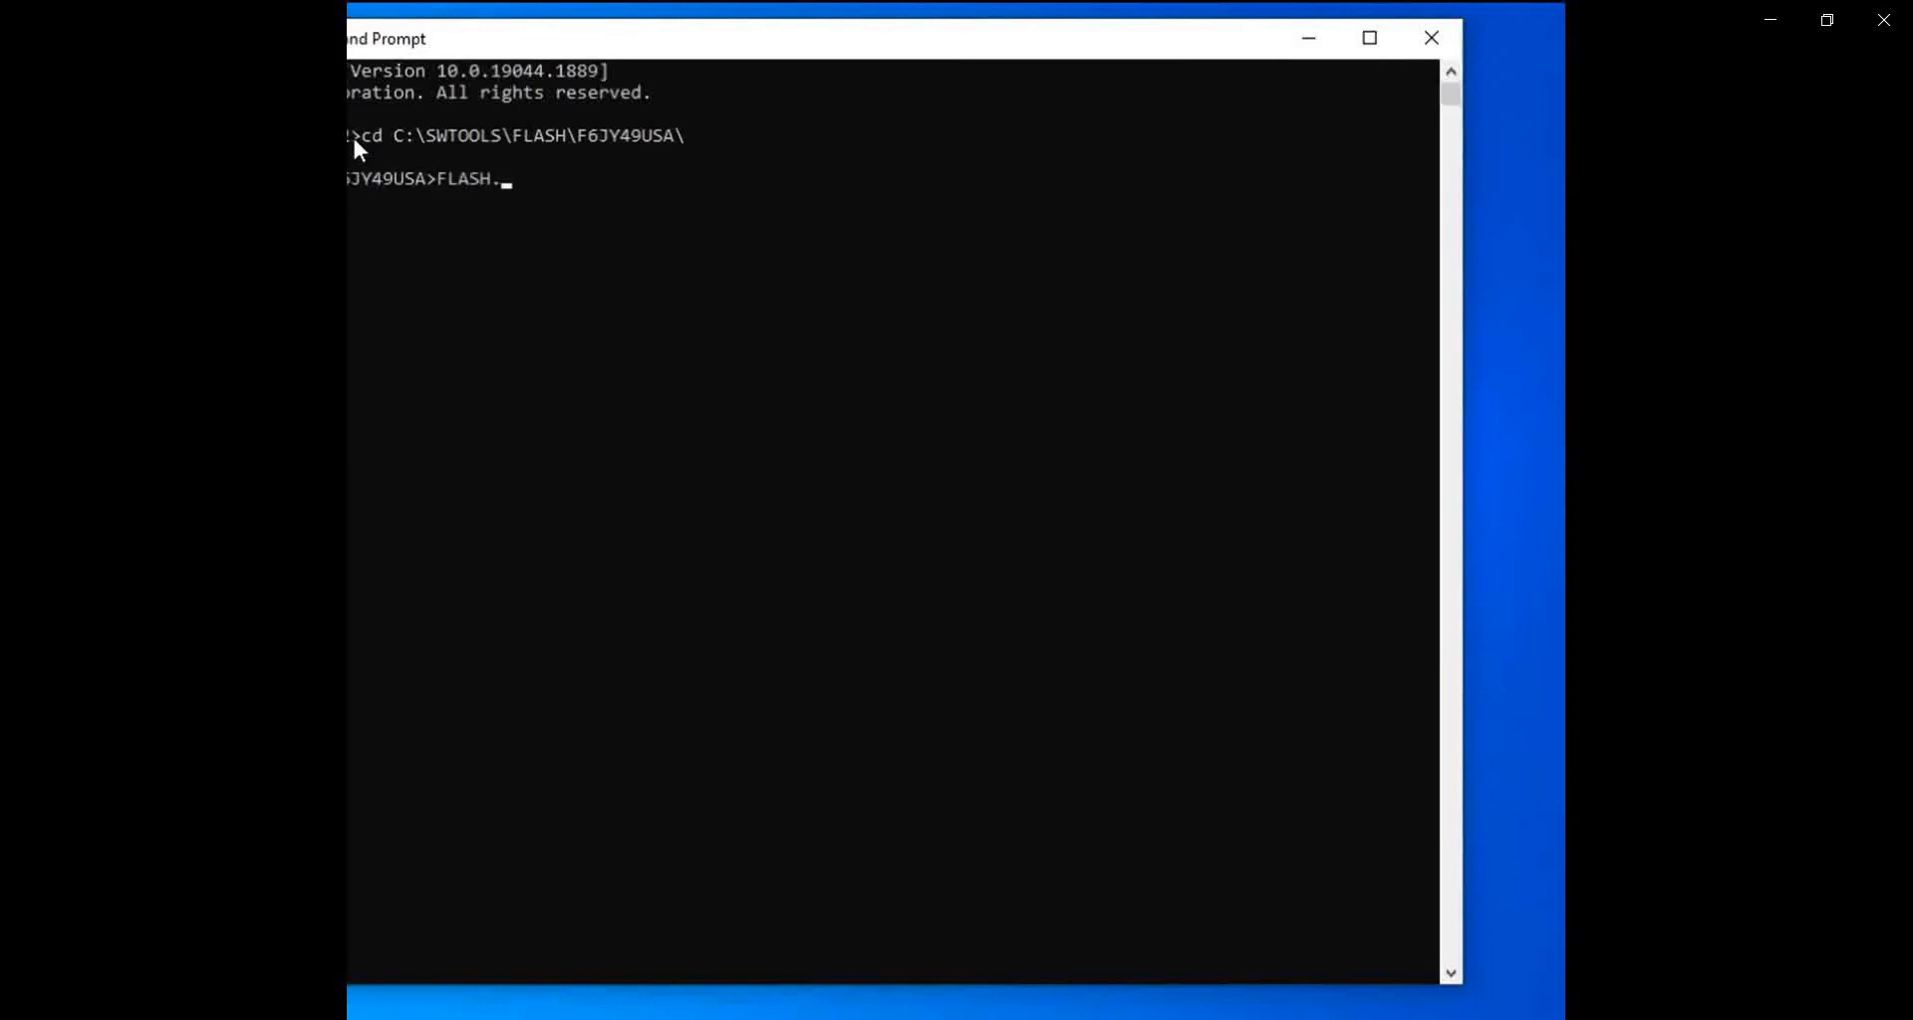
{"action": "type", "text": "CMD"}
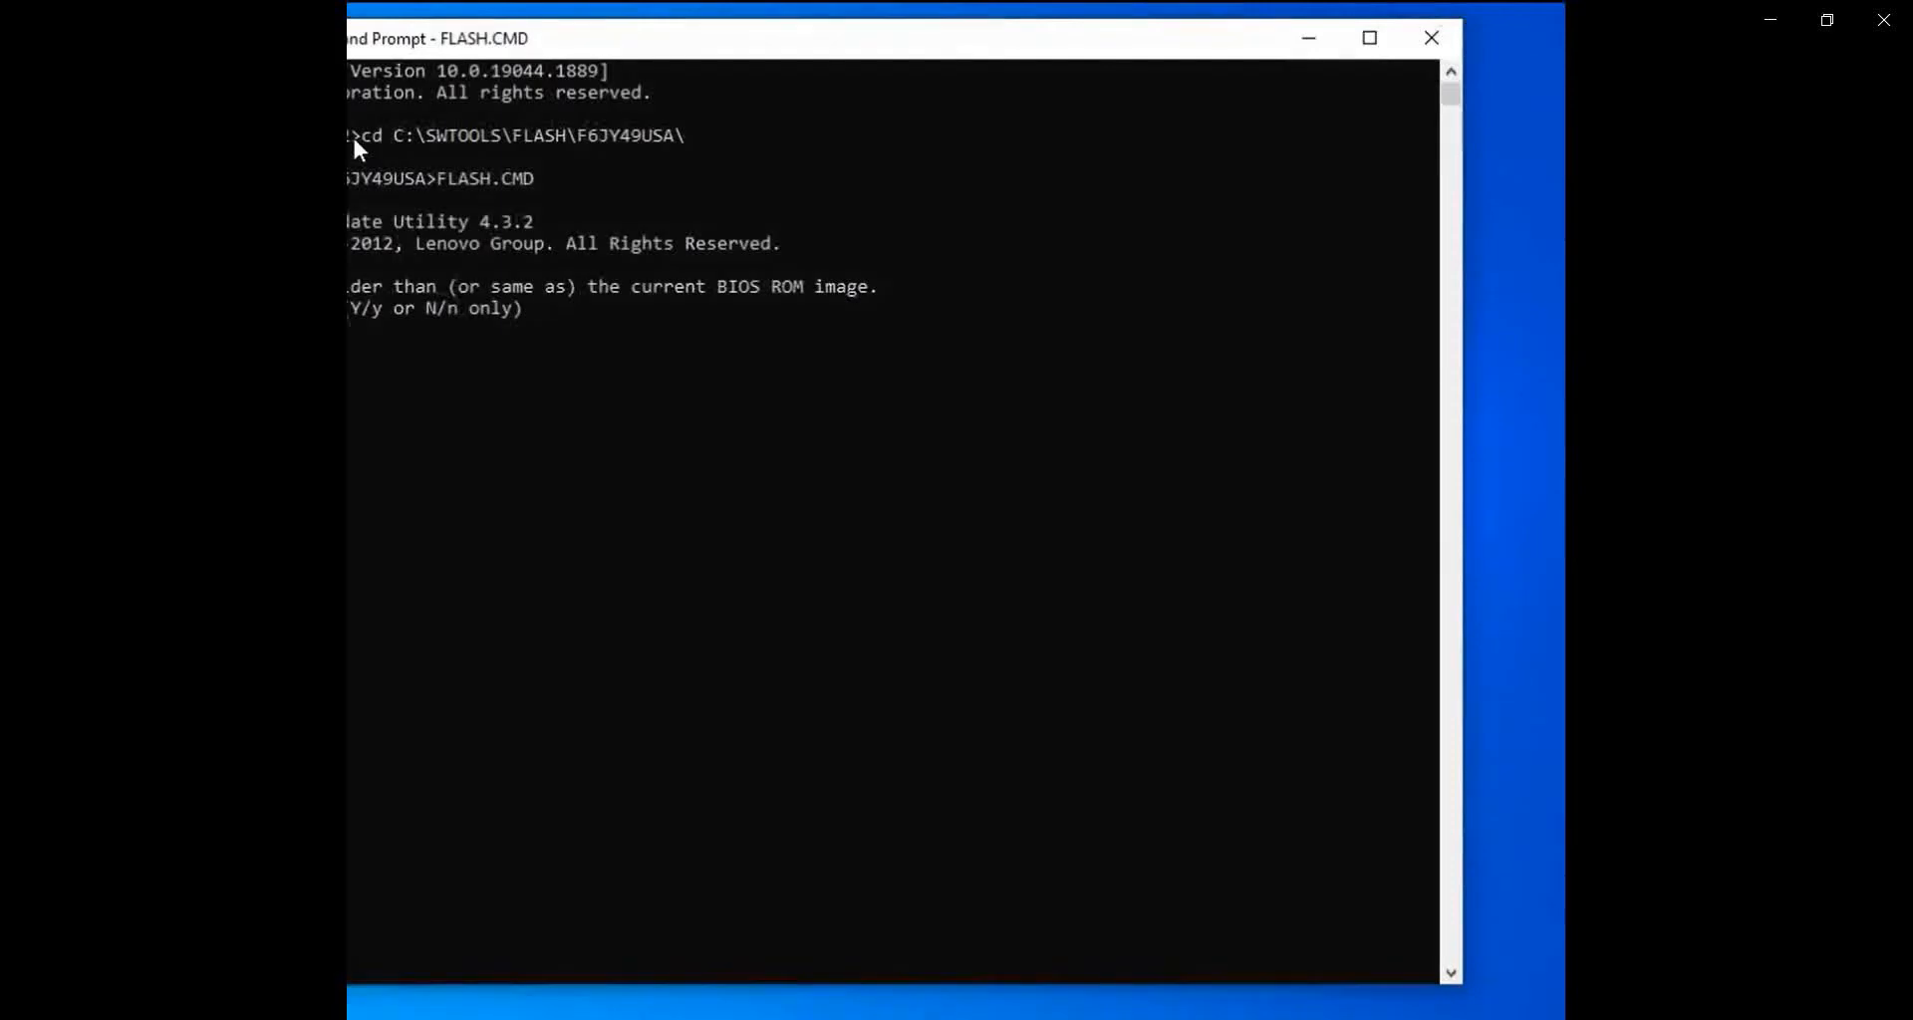
Answer Y to continue with the older BIOS and N to serial number and machine type updates
{"action": "type", "text": "Y"}
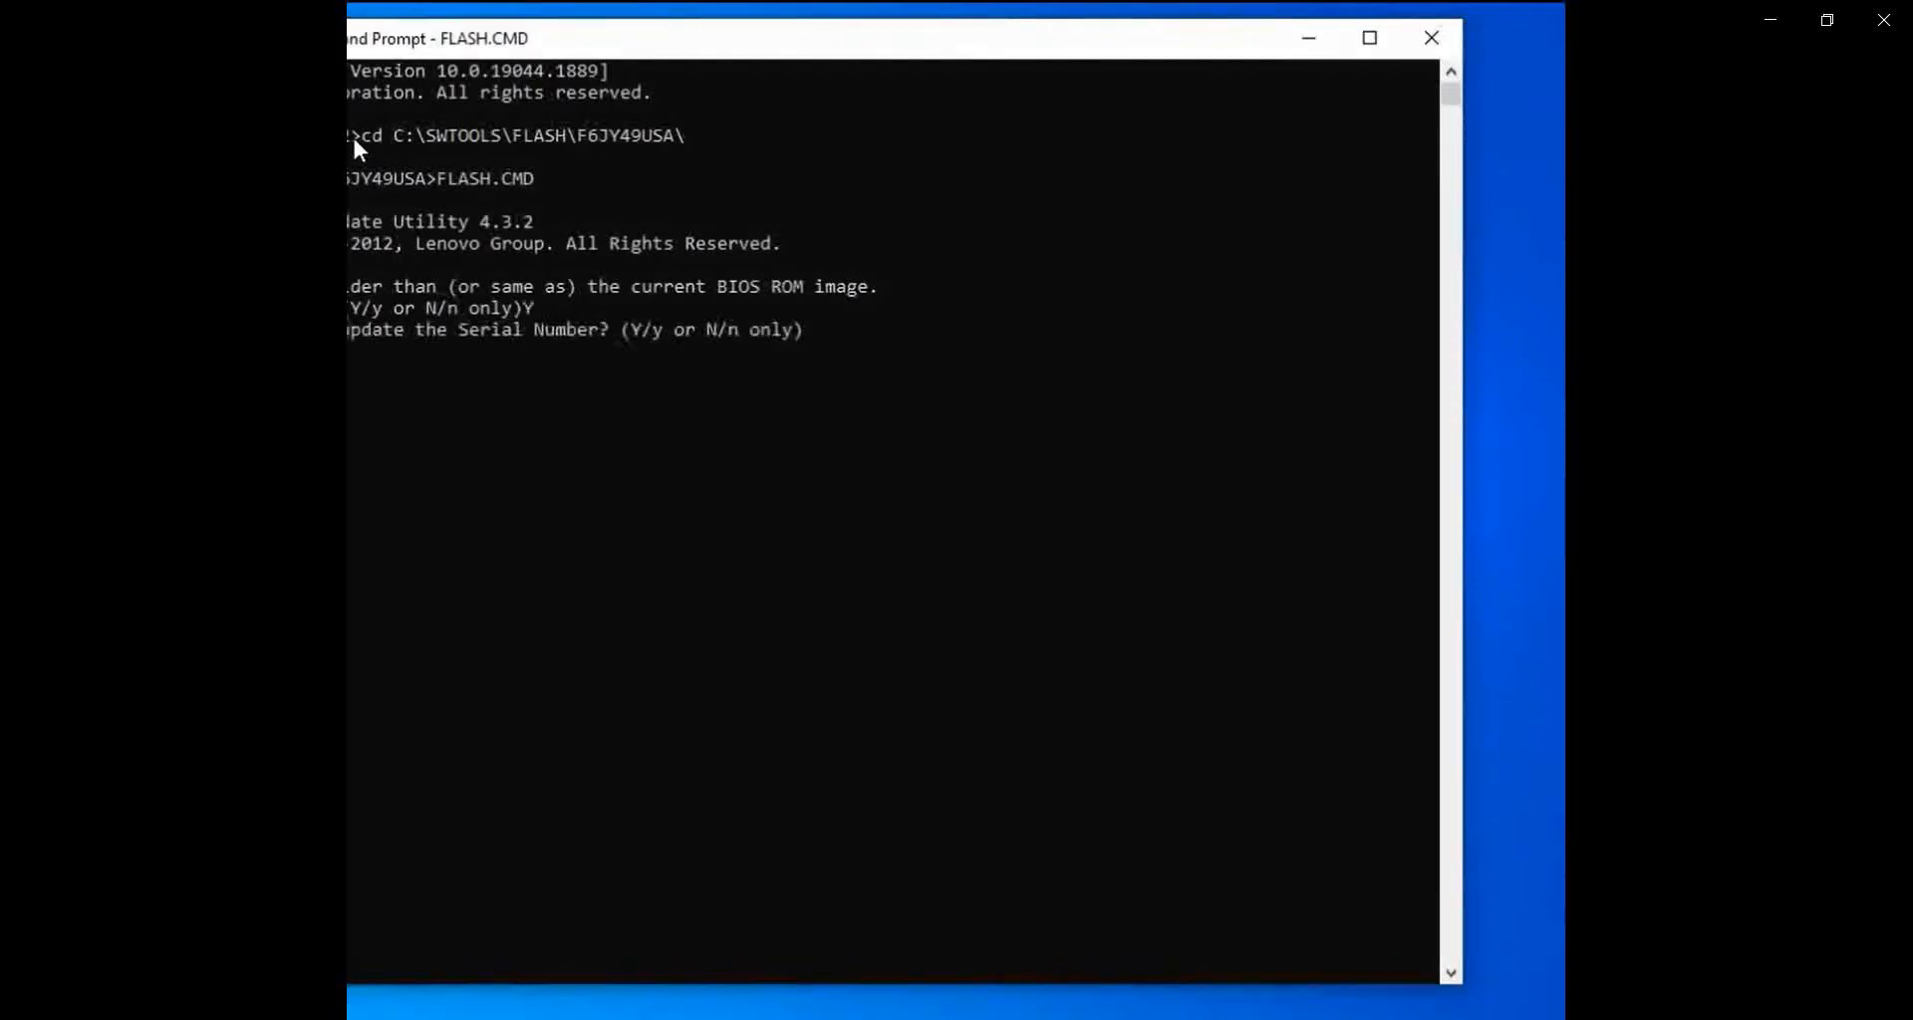
{"action": "type", "text": "N"}
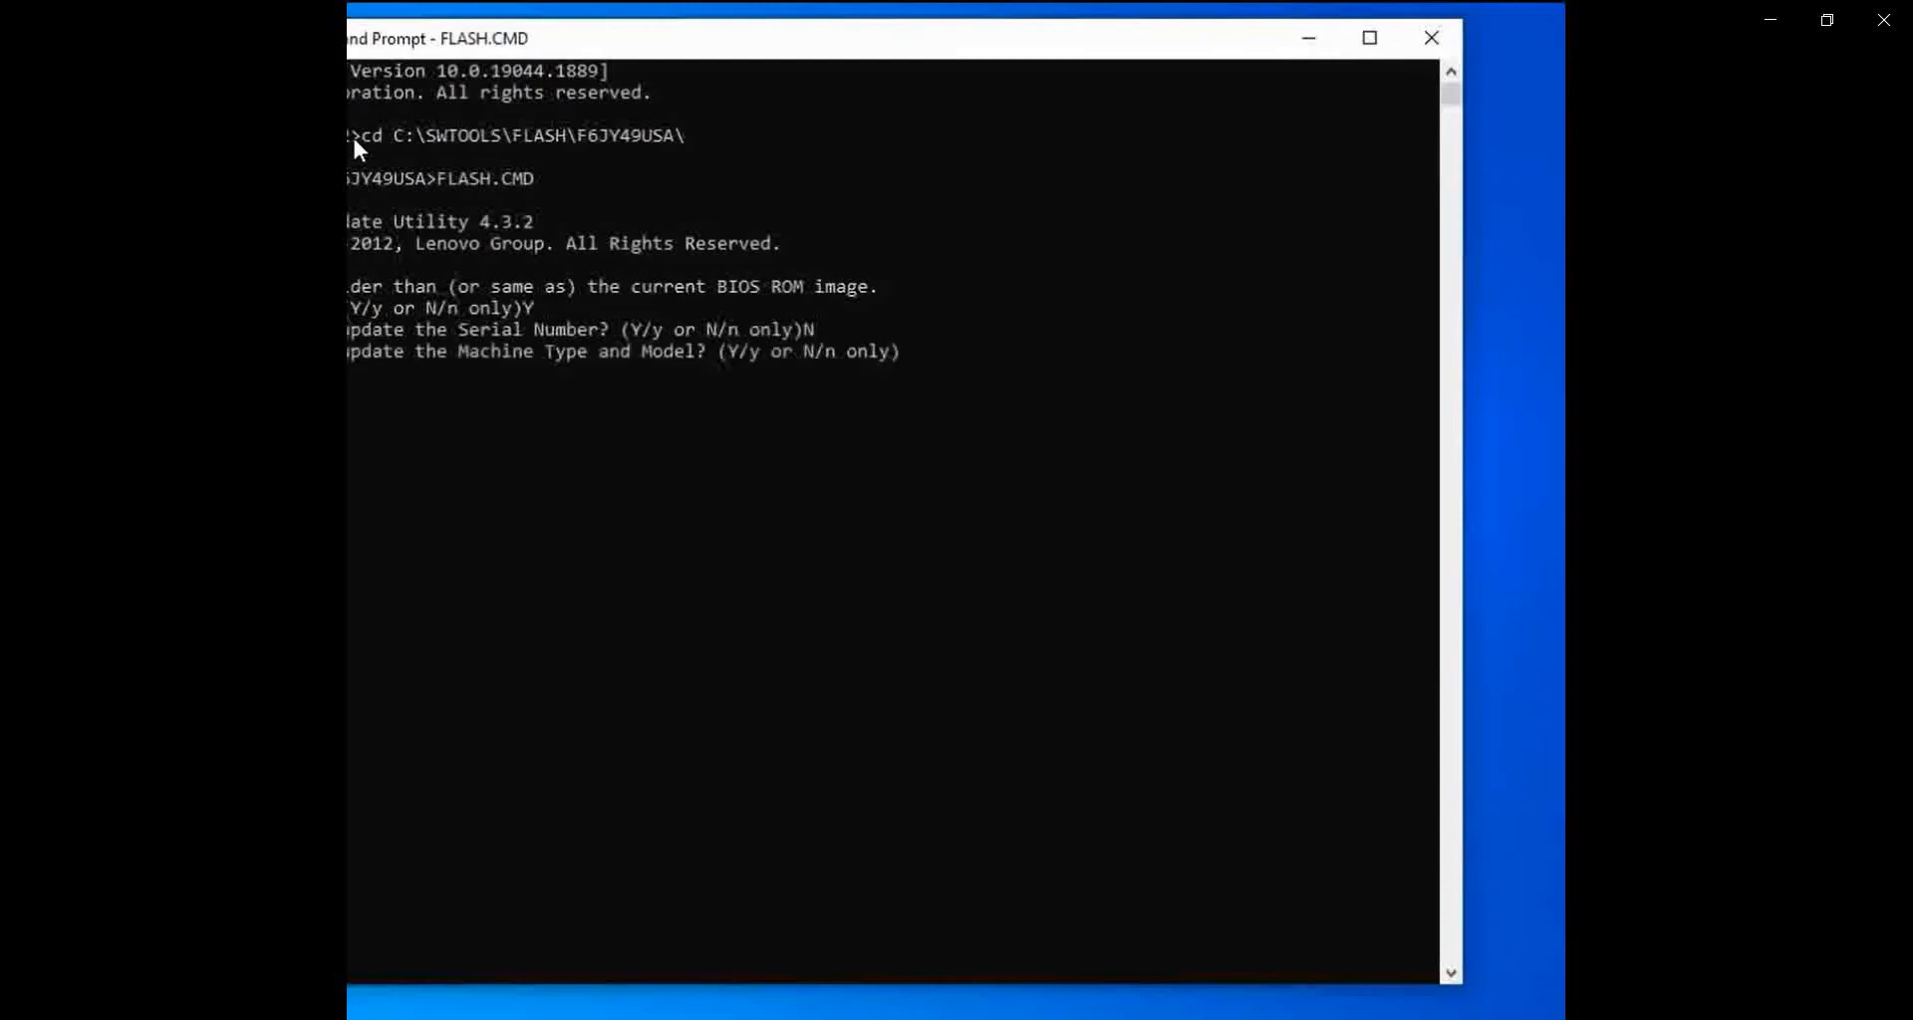
{"action": "type", "text": "N"}
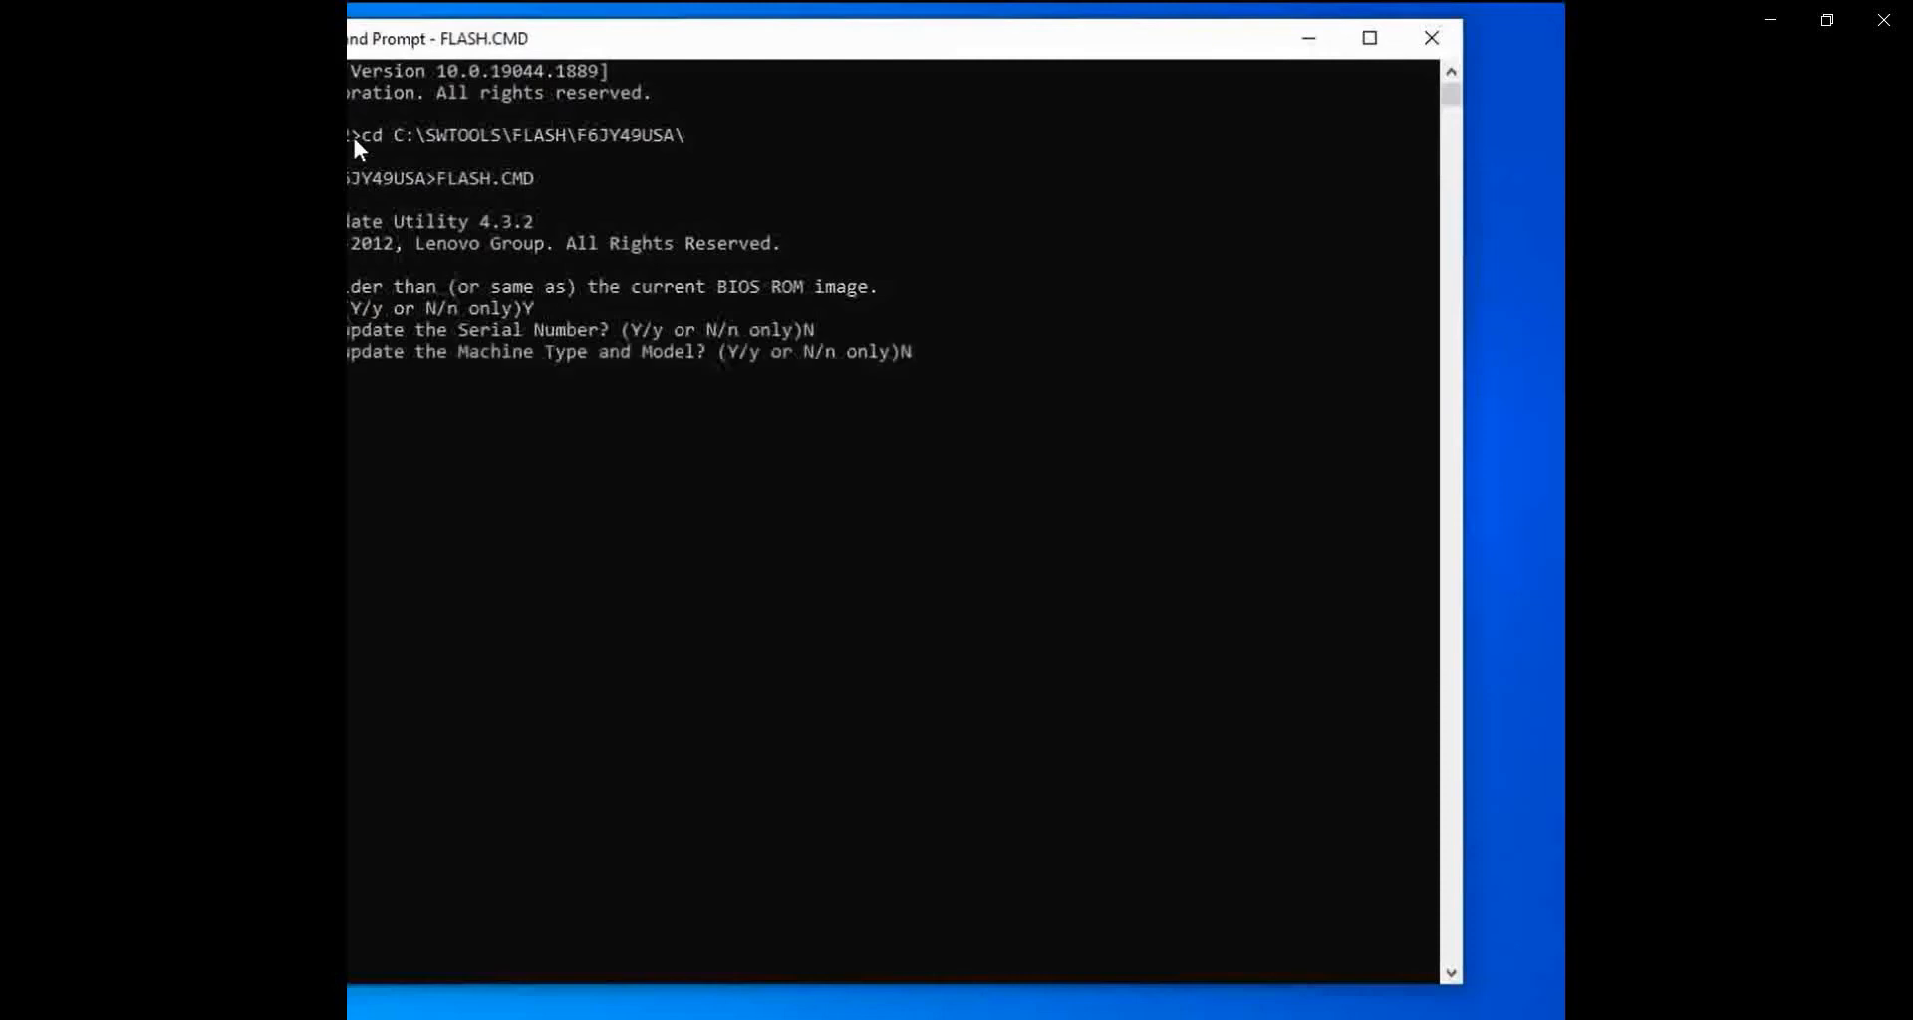